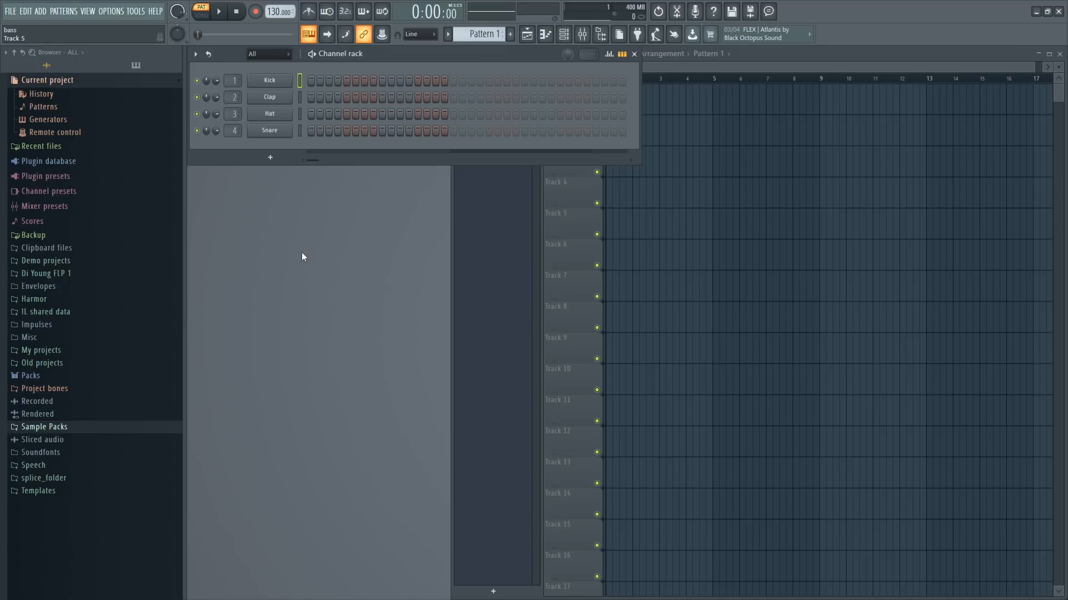
mouse_move(293, 250)
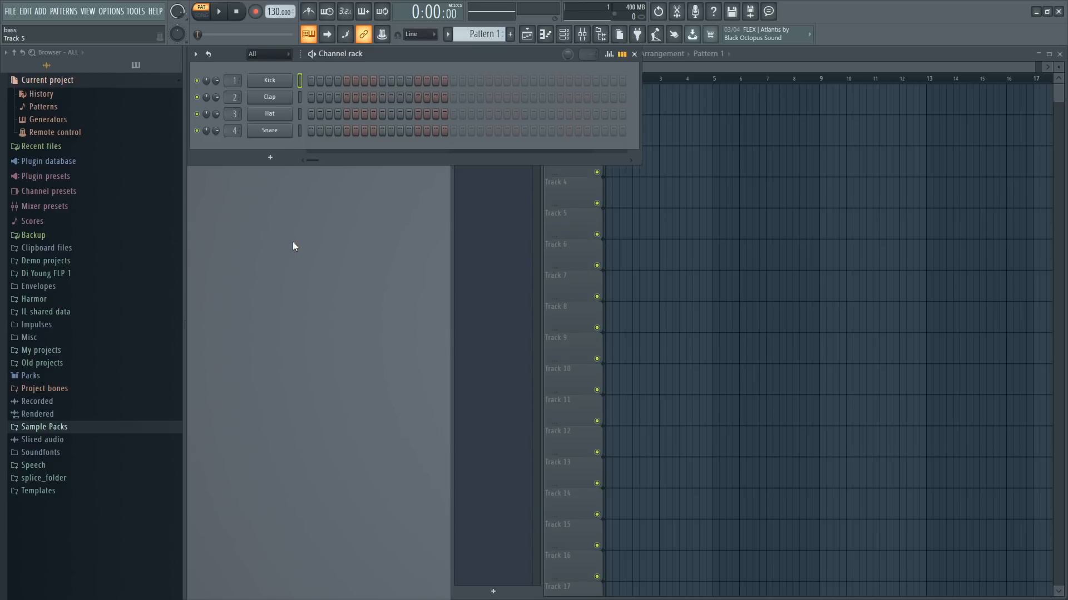
mouse_move(290, 247)
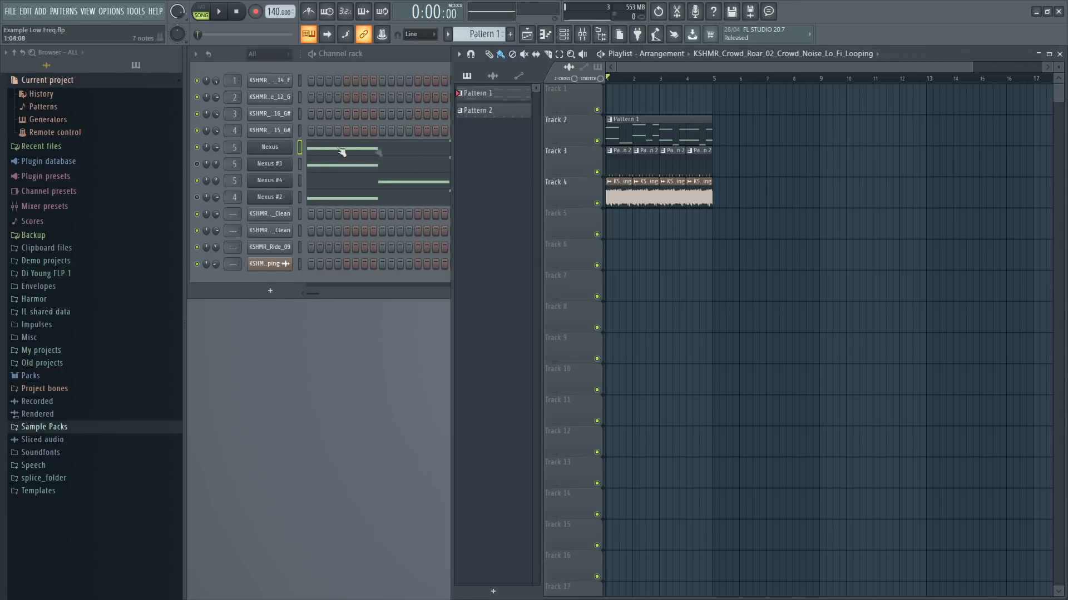
- Bring the Channel rack to the front and switch to Pattern mode for the Nexus bass
left_click(218, 12)
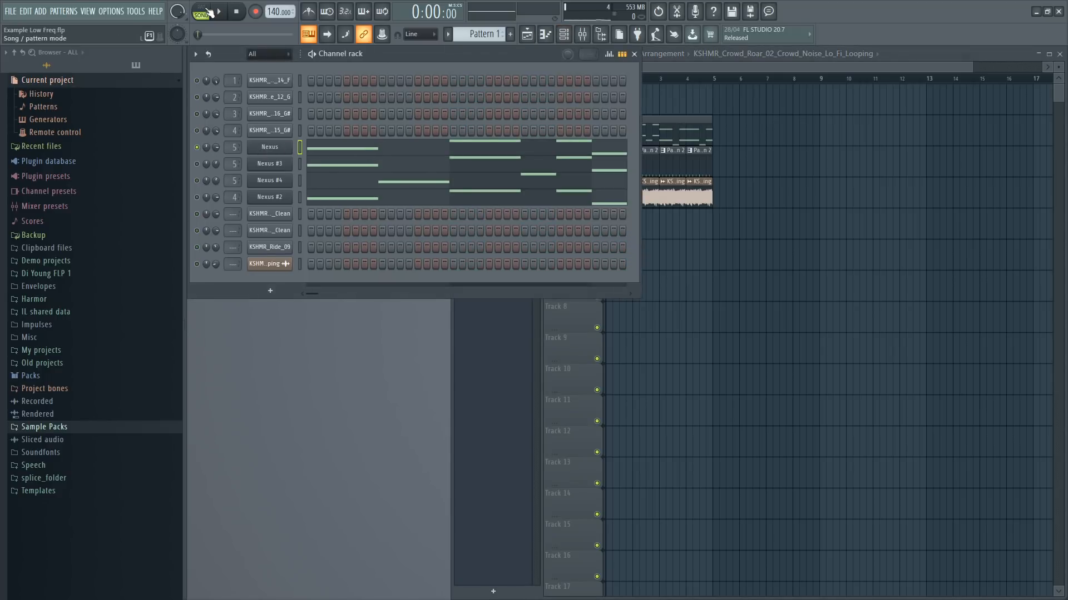
left_click(580, 34)
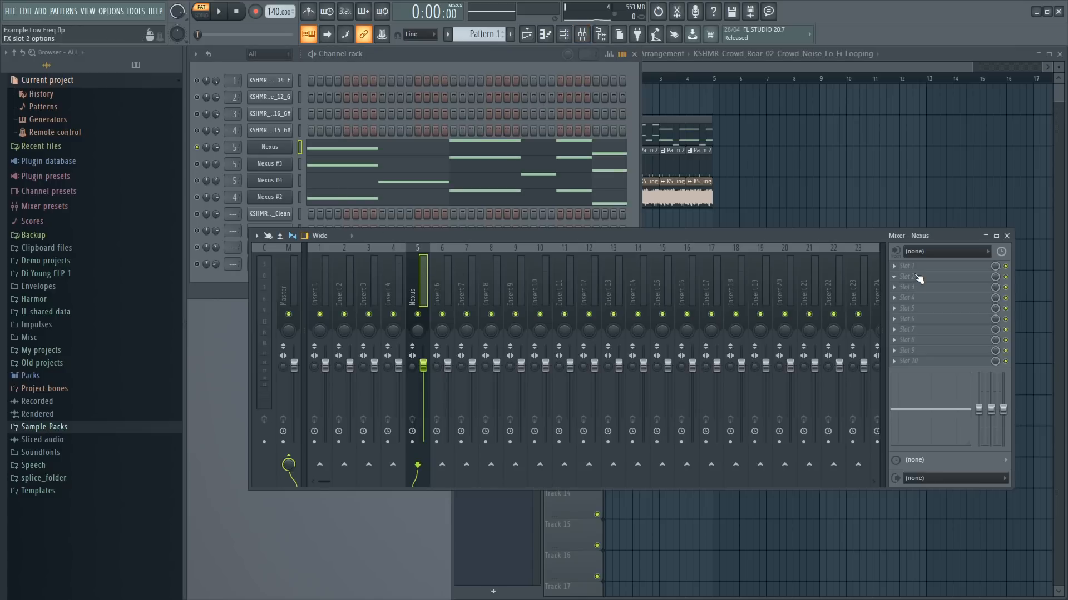
- Add Fruity Parametric EQ 2 to the Nexus insert with a steep band-1 high pass near 163 Hz
left_click(925, 265)
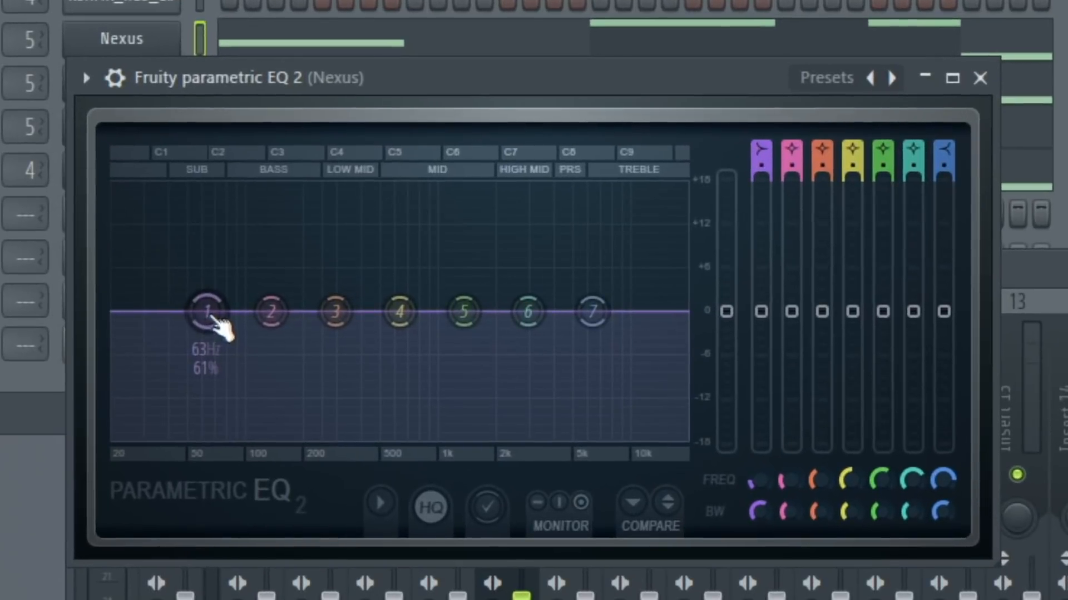
right_click(206, 312)
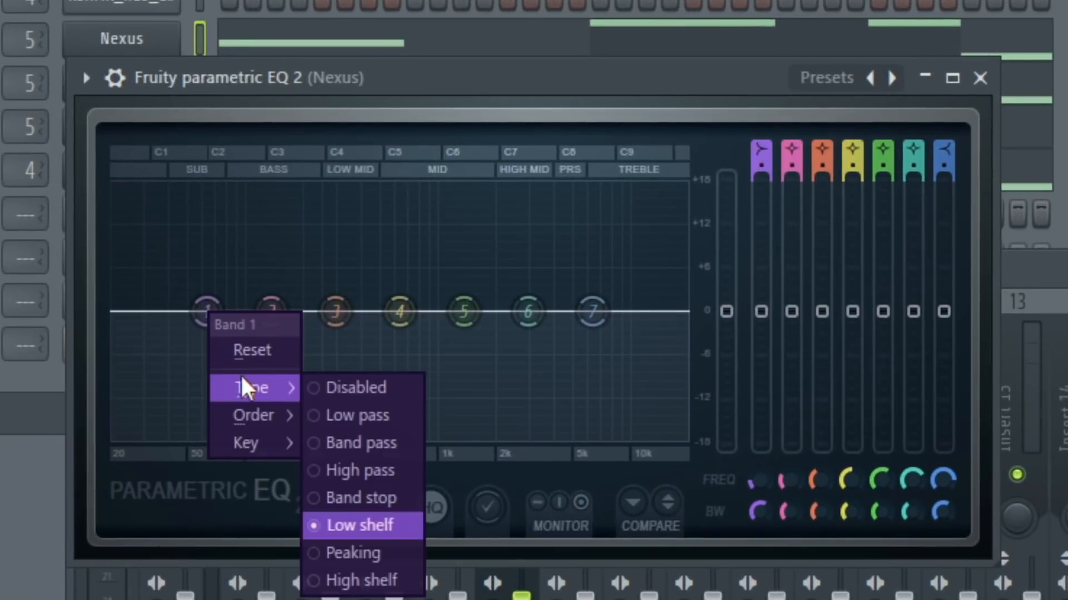
left_click(359, 471)
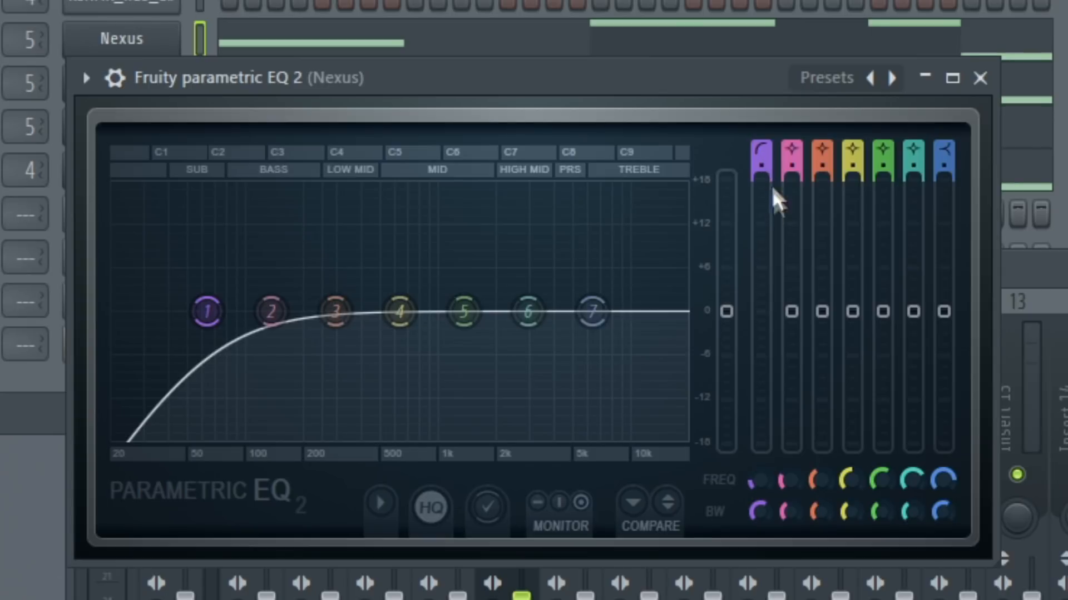
left_click(206, 312)
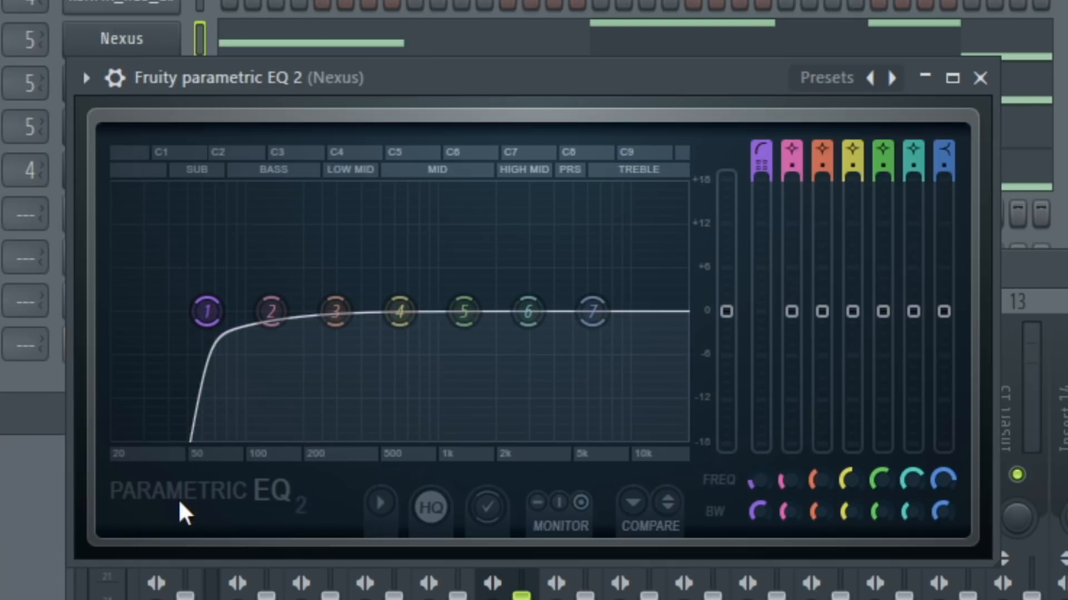
left_click_drag(207, 312, 241, 313)
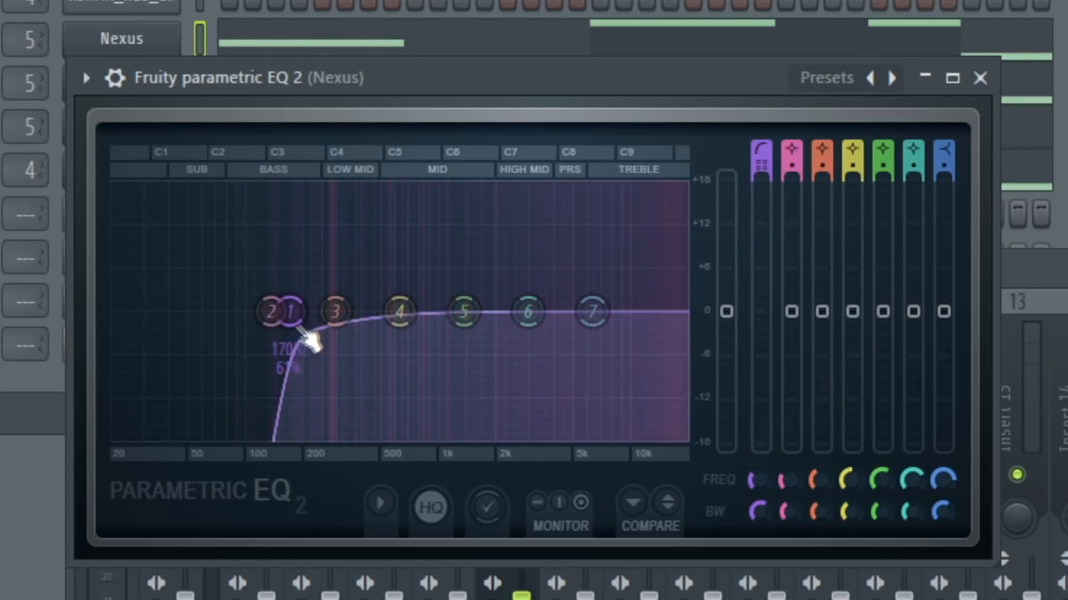
left_click_drag(289, 312, 297, 318)
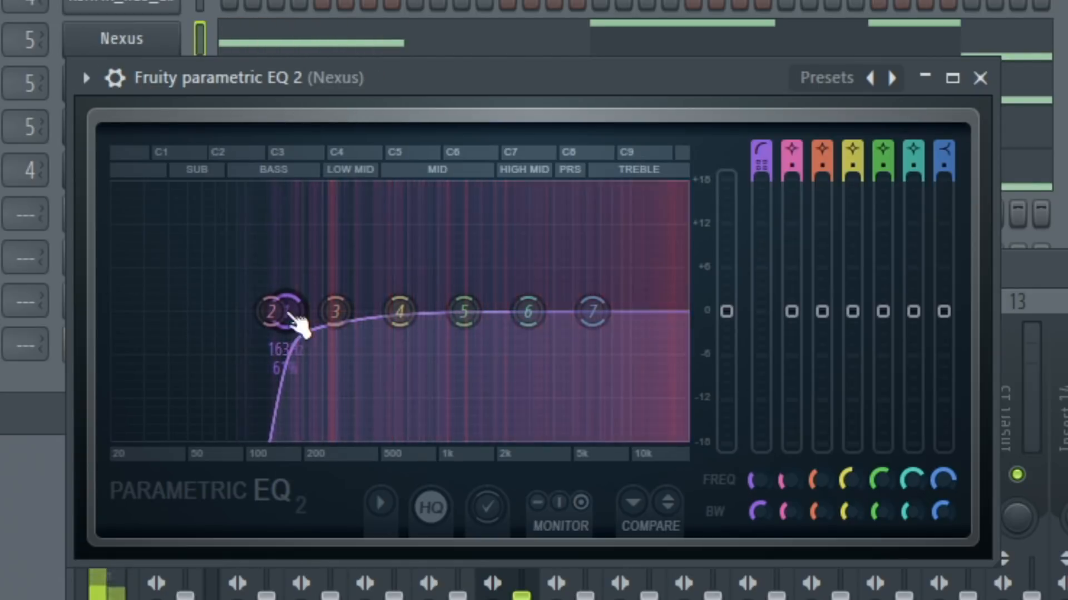
left_click_drag(286, 313, 273, 320)
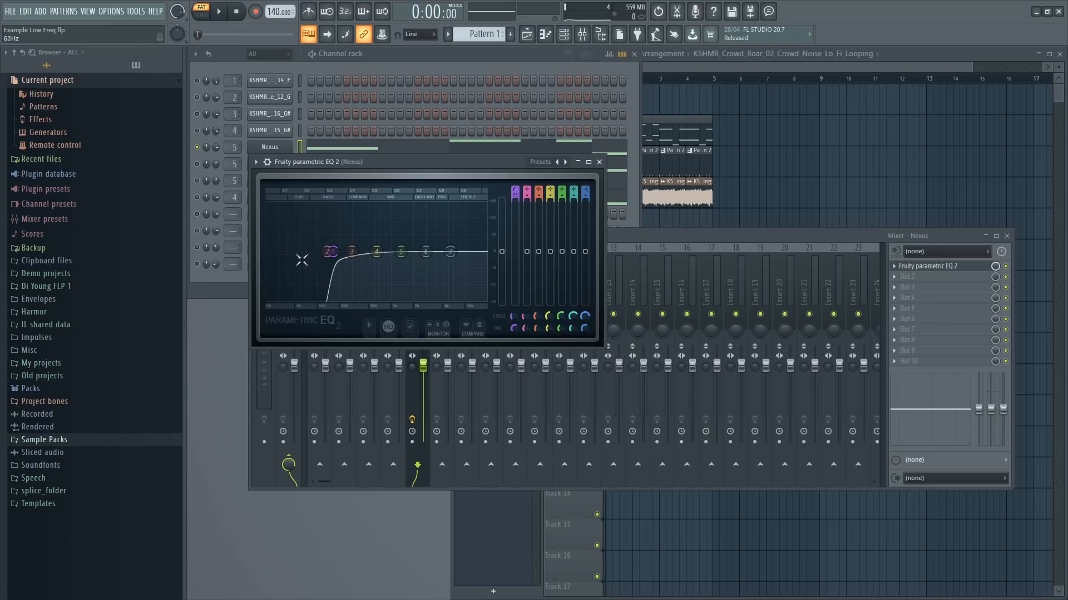
left_click_drag(331, 252, 331, 252)
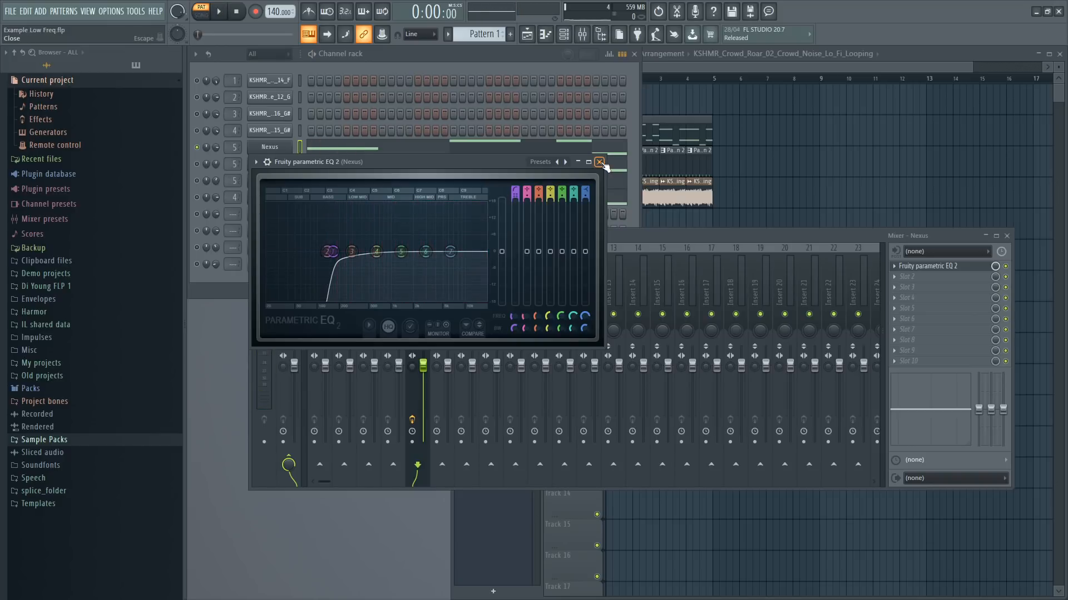
- Close the EQ, load the Dharma Sub preset in Nexus #2 and preview its note
left_click(598, 162)
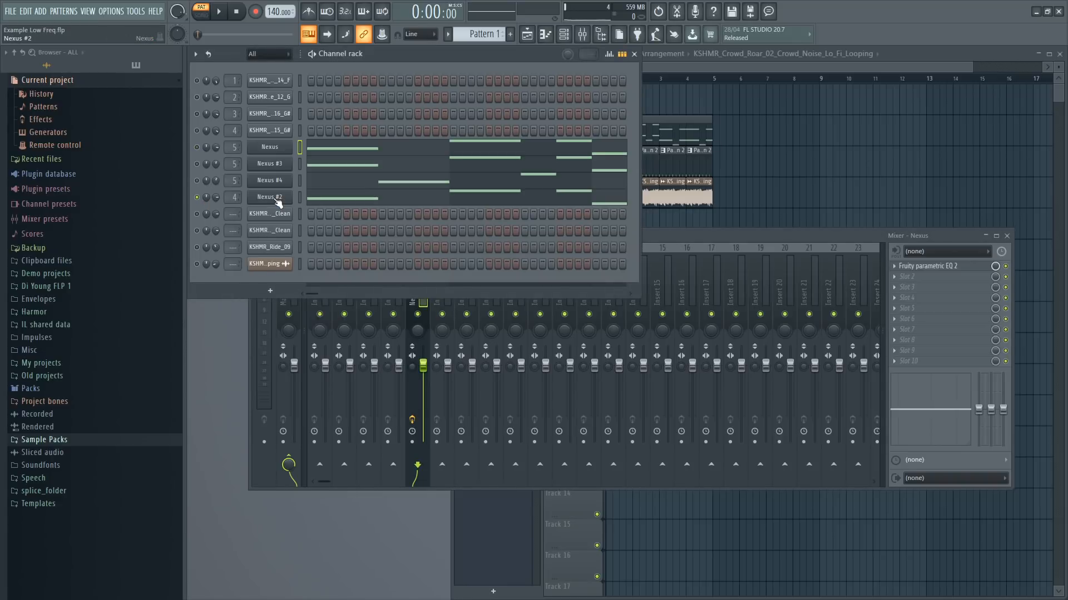
left_click(268, 197)
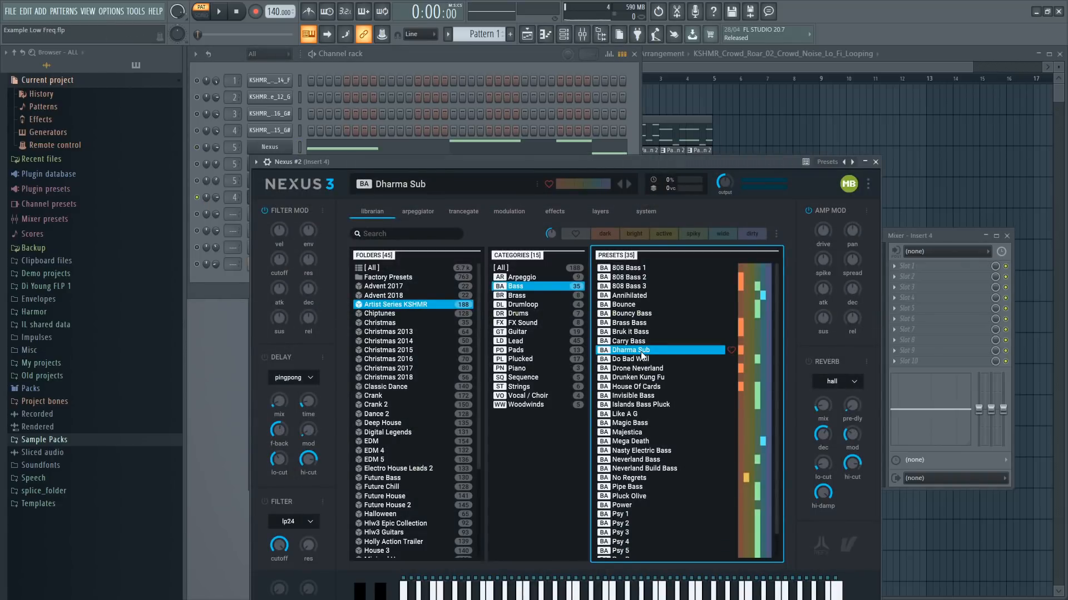
left_click(875, 161)
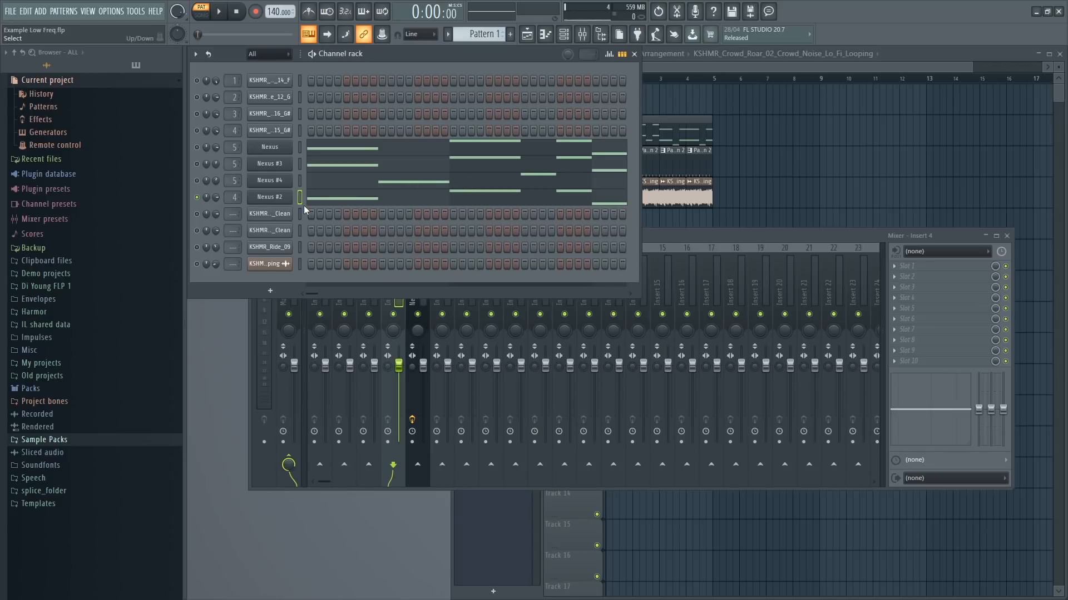
left_click(300, 197)
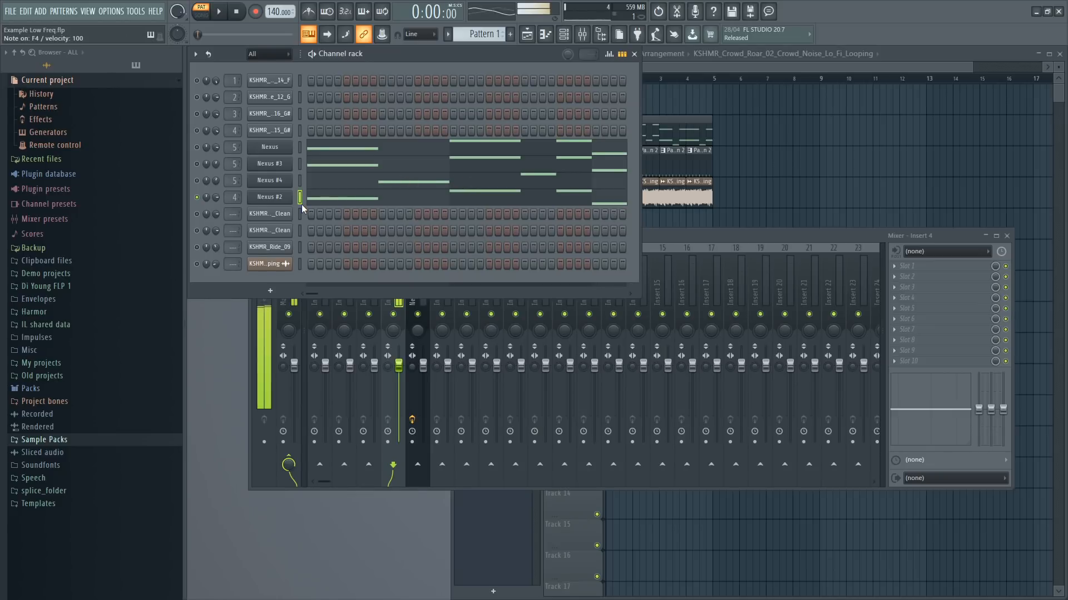
left_click(269, 197)
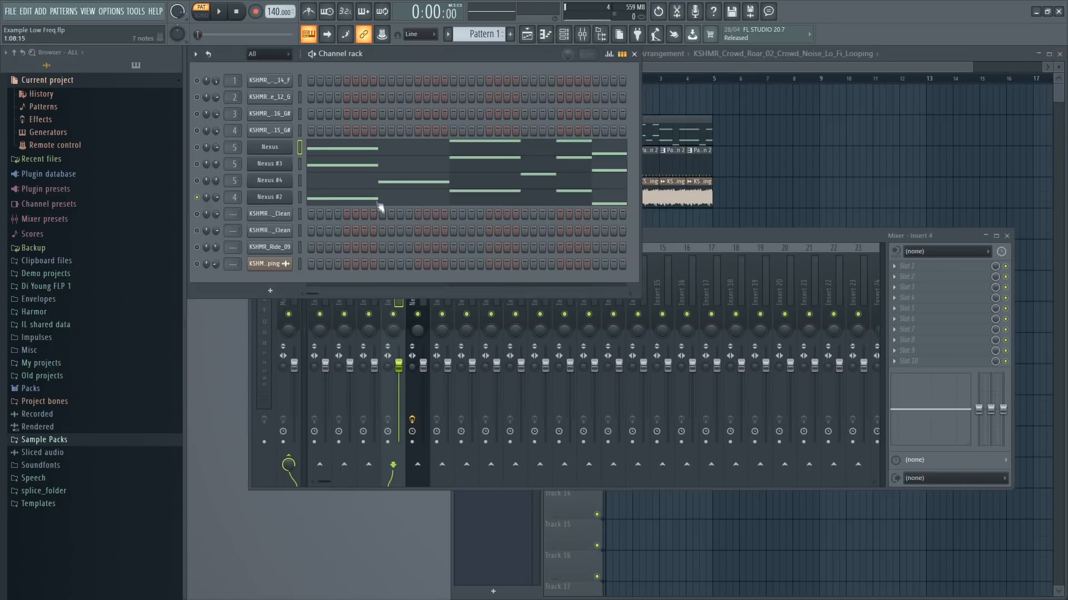
double_click(269, 197)
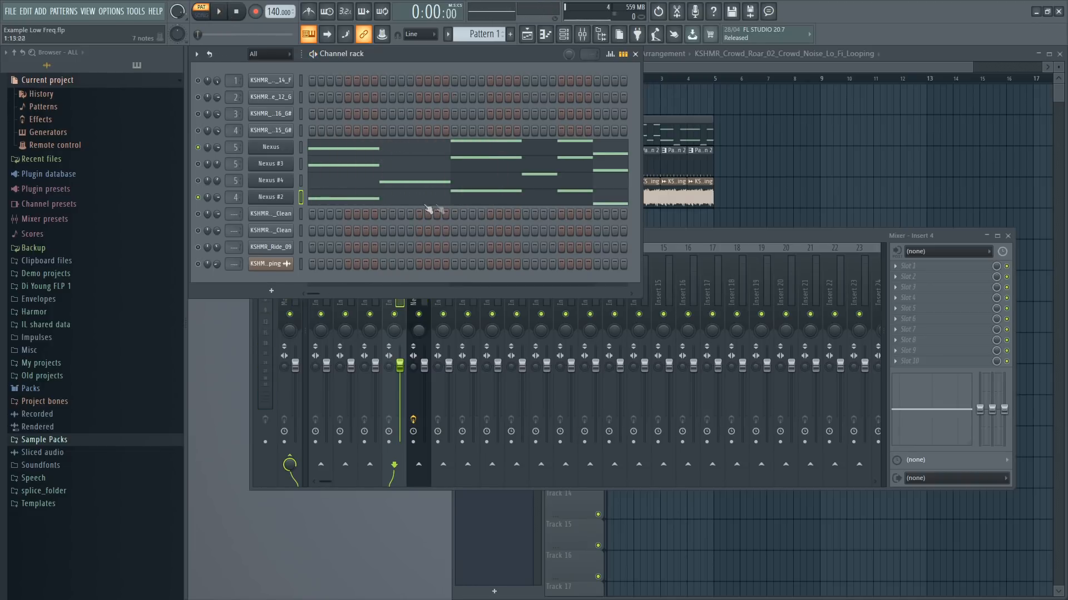
mouse_move(334, 201)
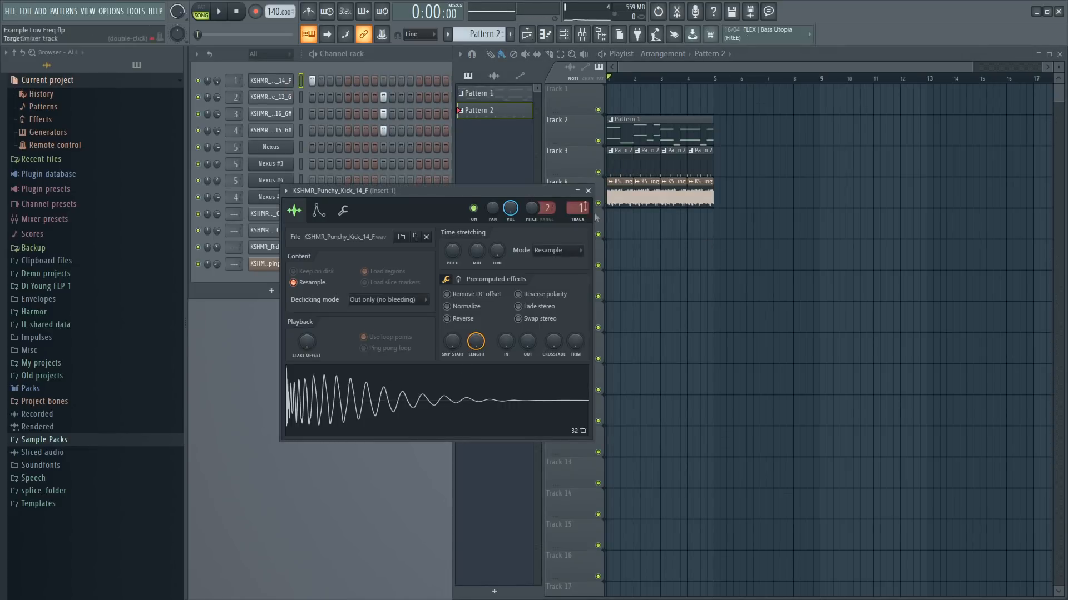
- Close the kick sample settings, add a KSHMR kick channel, and close Nexus #2
left_click(587, 190)
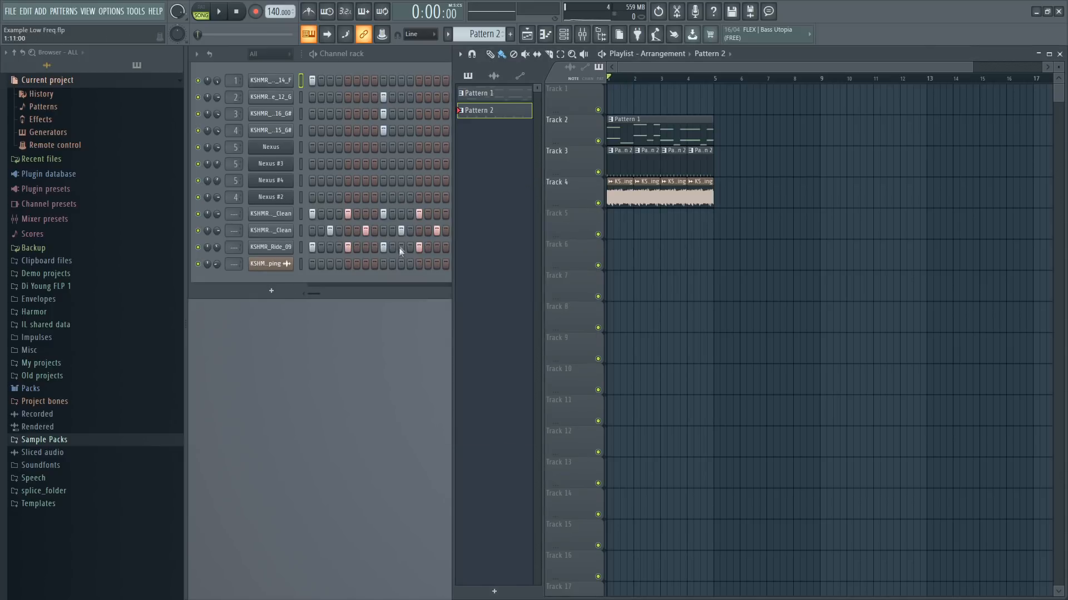
left_click(43, 439)
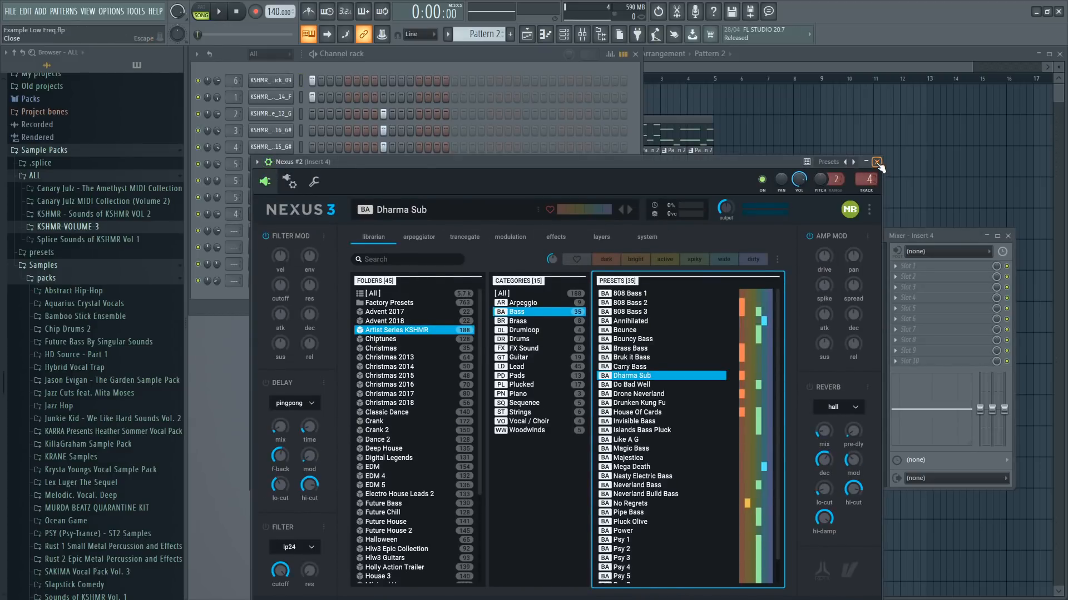
left_click(876, 162)
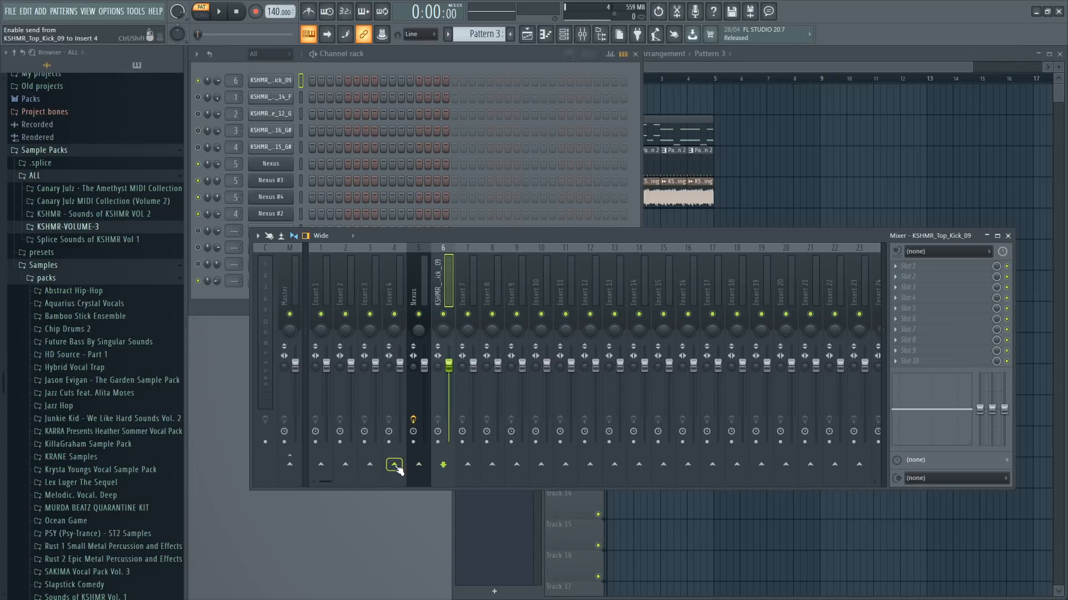
- Use 'Sidechain to this track' on Insert 4's route to receive KSHMR_Top_Kick_09
left_click(393, 466)
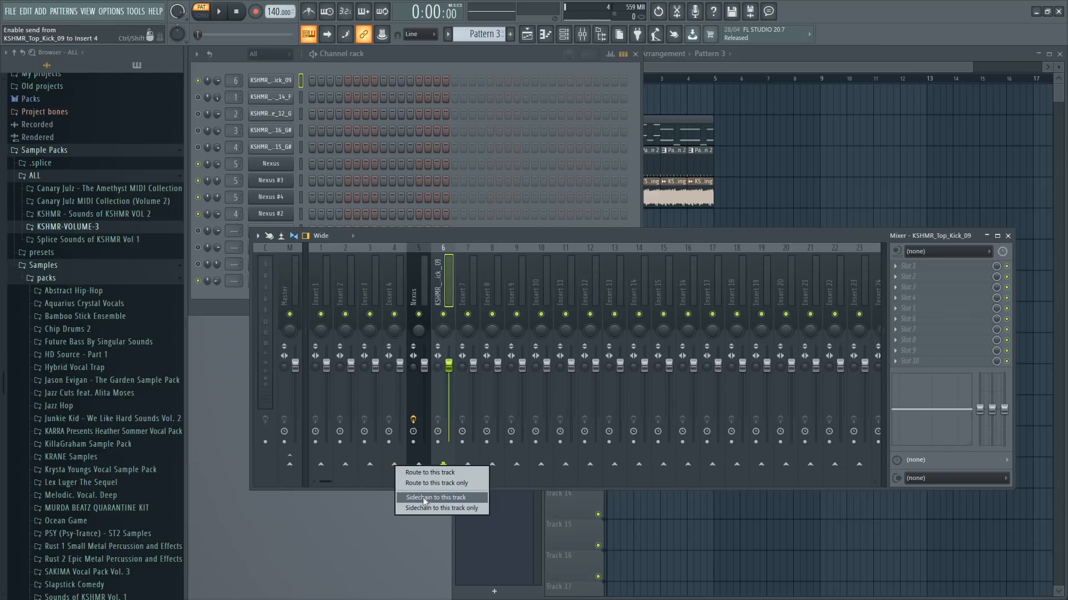
left_click(434, 498)
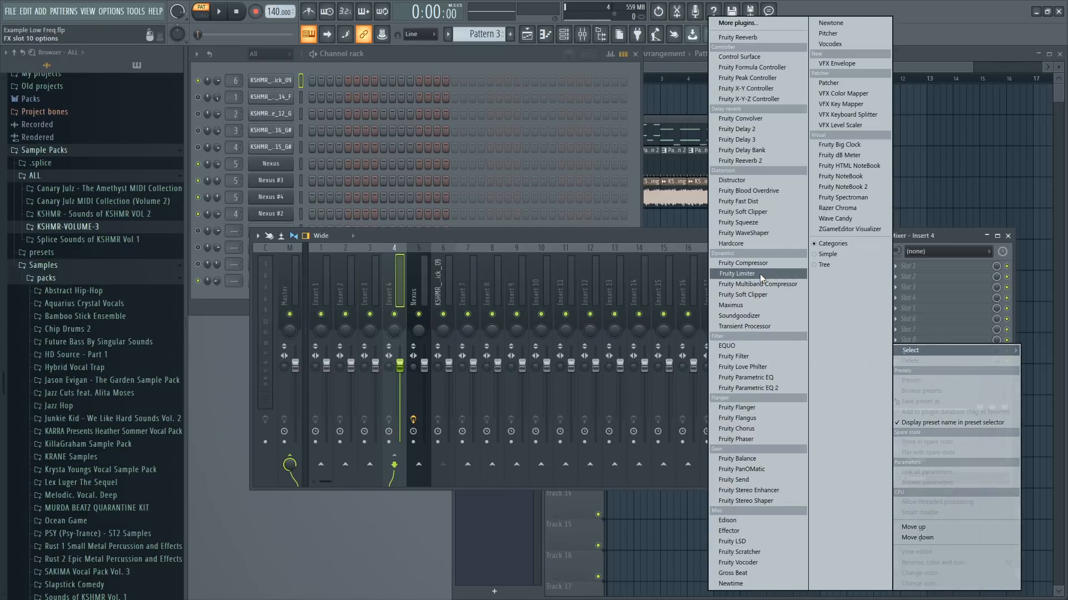
- Add Fruity Limiter to Insert 4 in COMP mode with SIDECHAIN set to KSHMR_Top_Kick_09
left_click(737, 273)
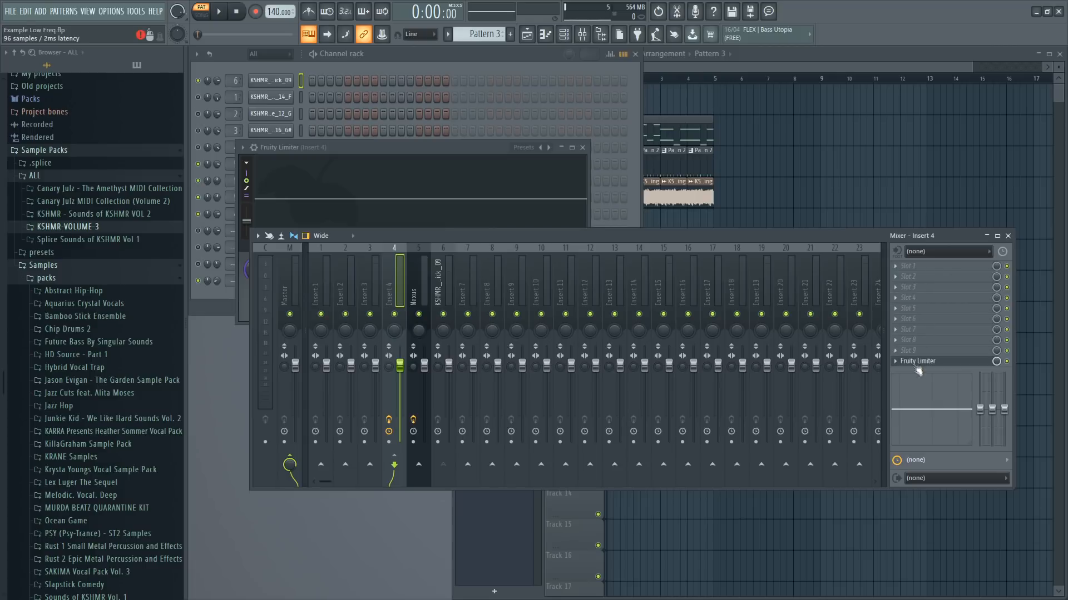
mouse_move(917, 370)
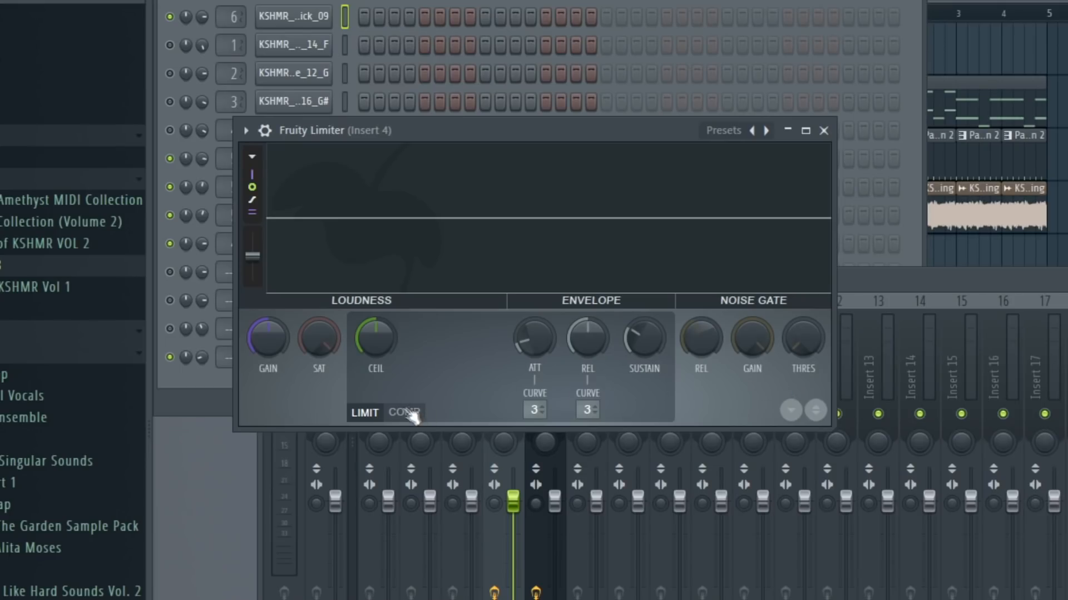
left_click(403, 413)
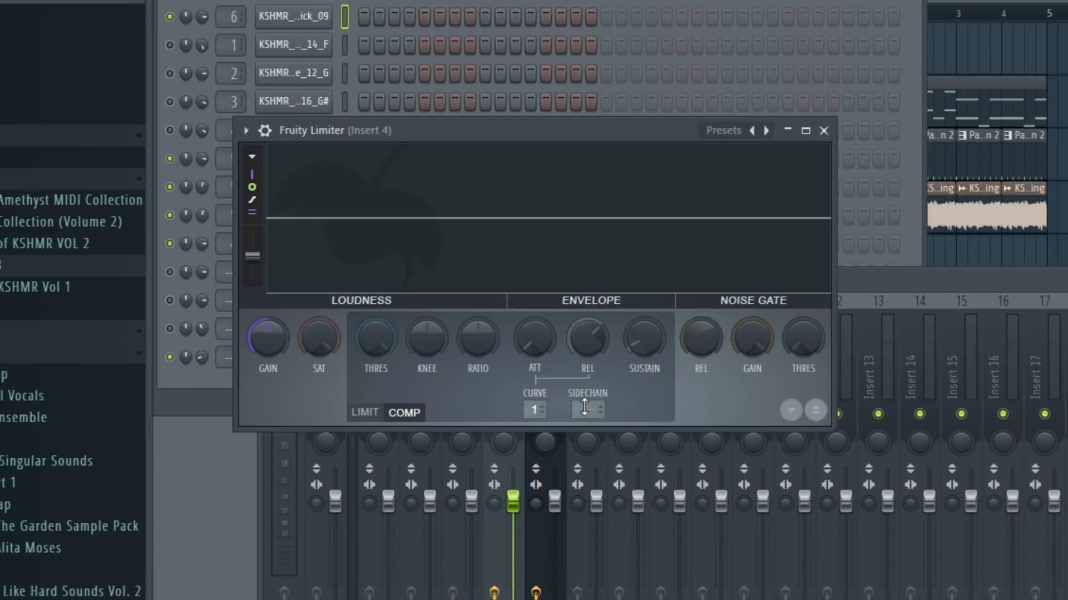
left_click(587, 409)
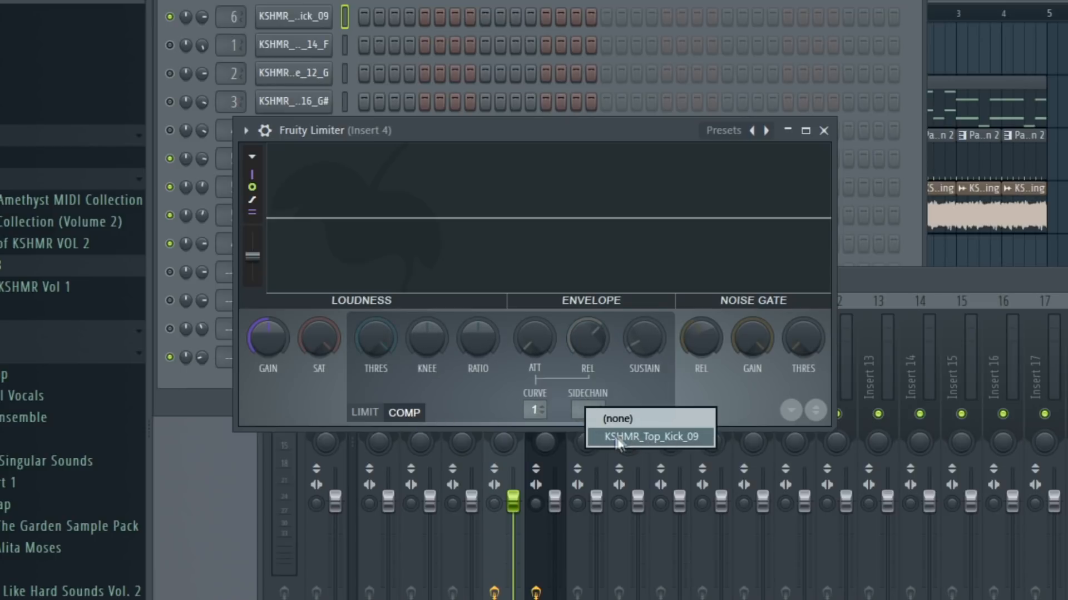
left_click(648, 437)
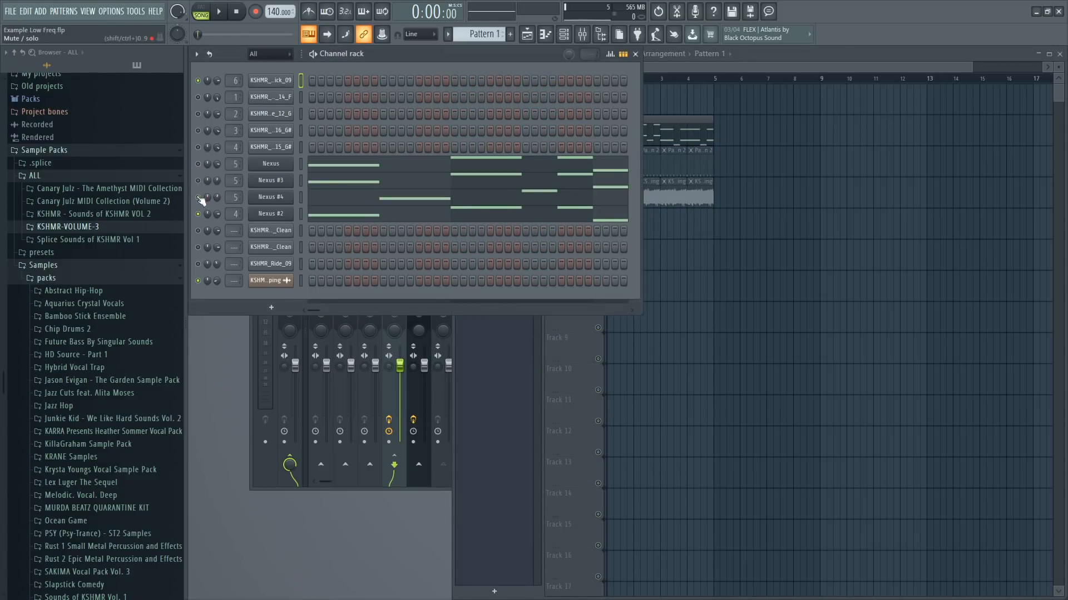
- Raise the ratio and lengthen the release on Insert 4's sidechain compressor
left_click(218, 12)
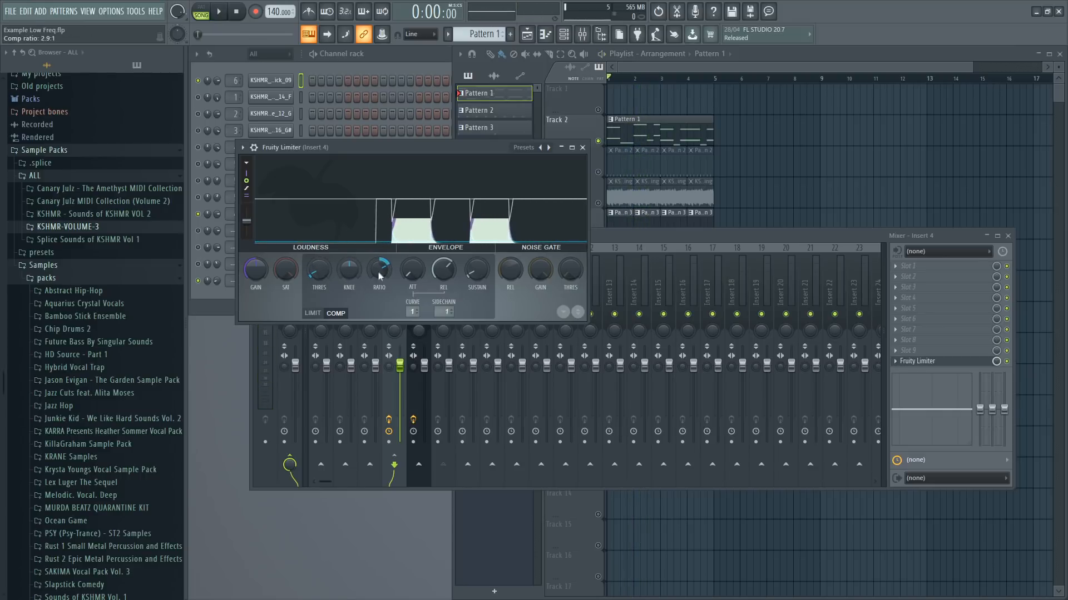
left_click_drag(380, 267, 379, 259)
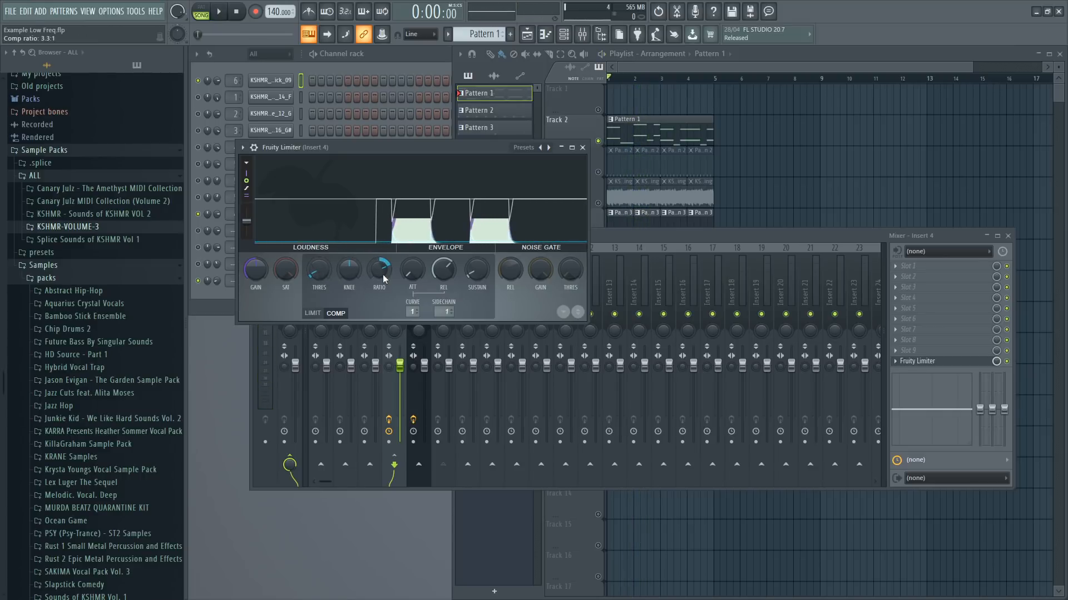
left_click(218, 11)
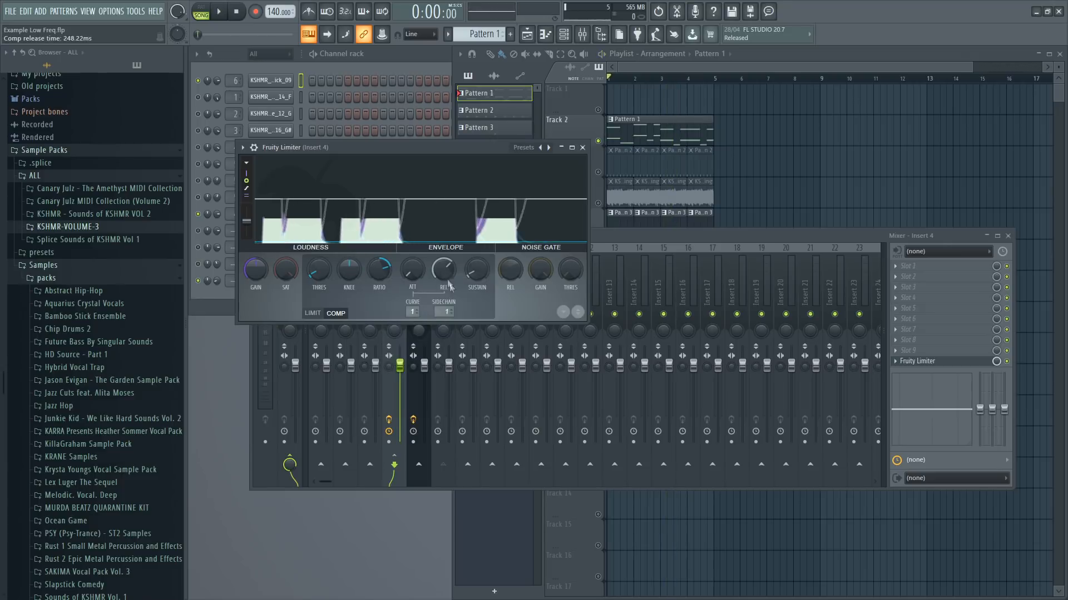
left_click_drag(443, 267, 448, 285)
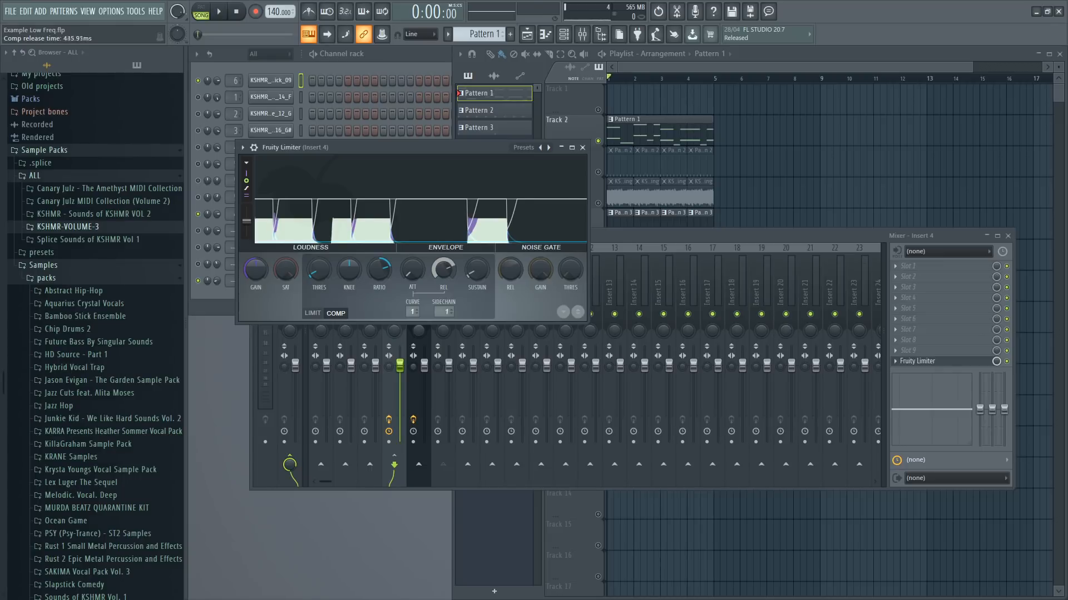
left_click(219, 12)
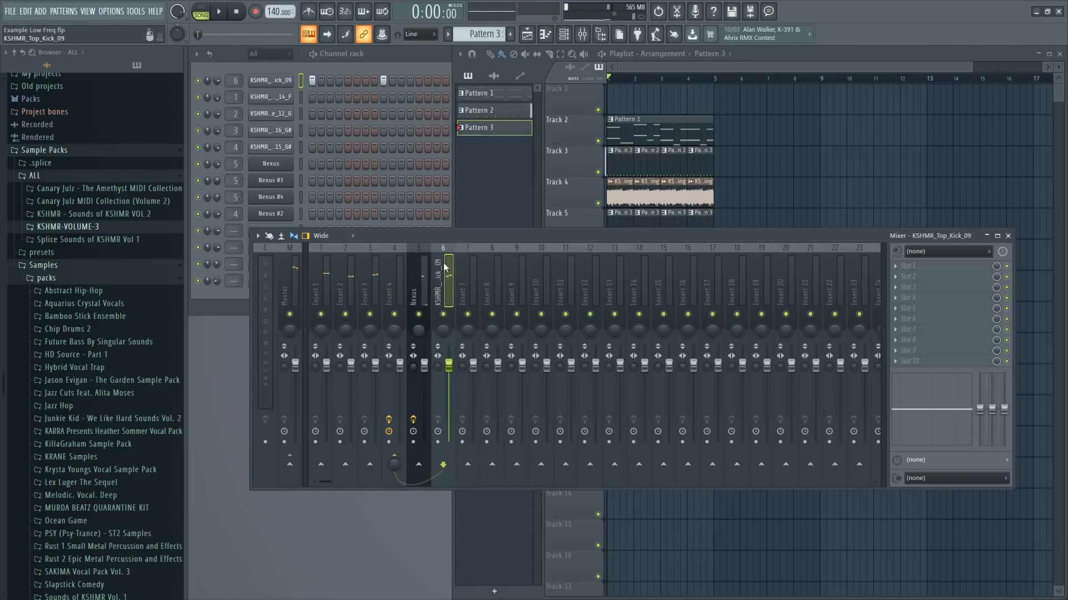
mouse_move(419, 466)
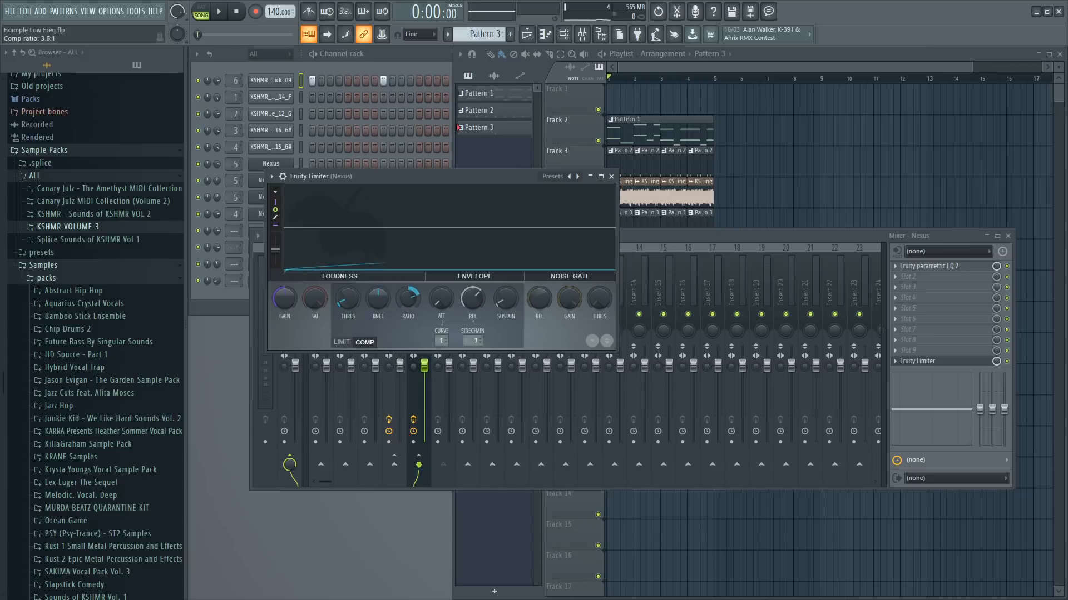
- Play to hear the ducking, lengthen the Nexus compressor's release, and close the compressor
left_click(218, 11)
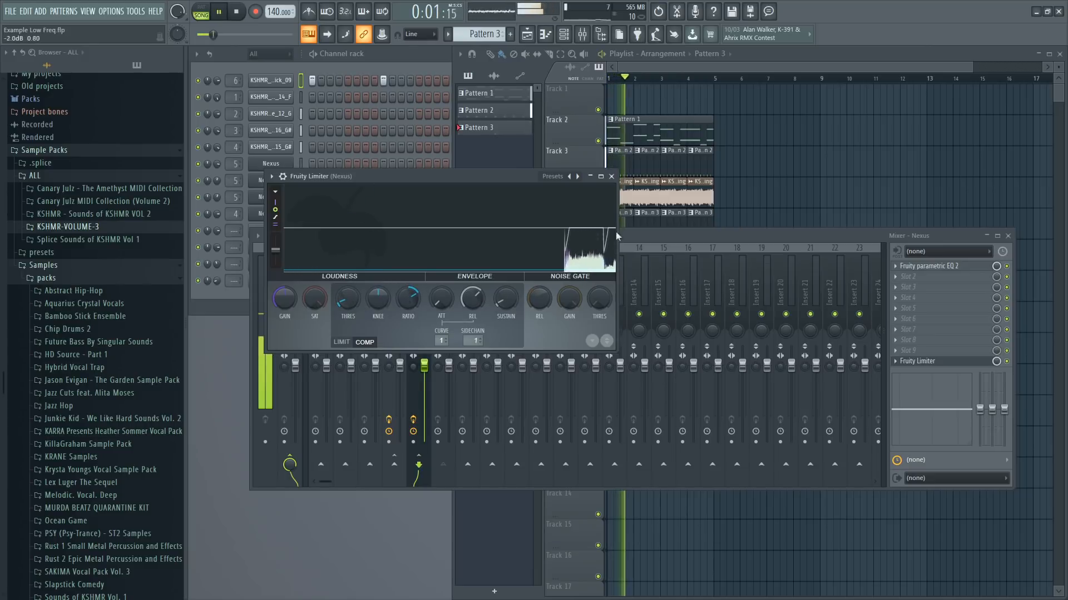
left_click_drag(473, 298, 476, 307)
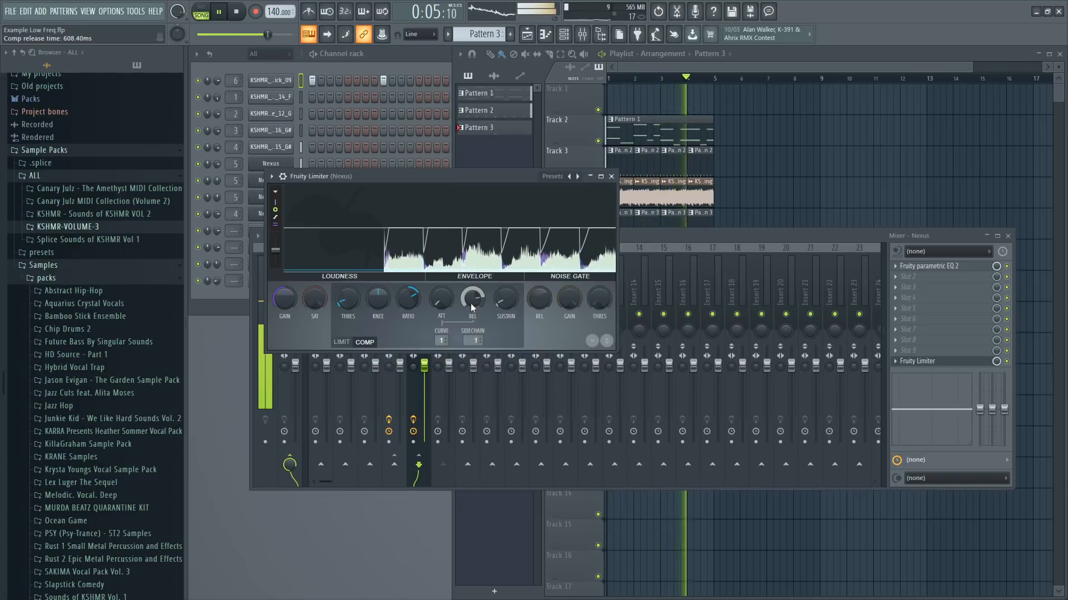
left_click(235, 12)
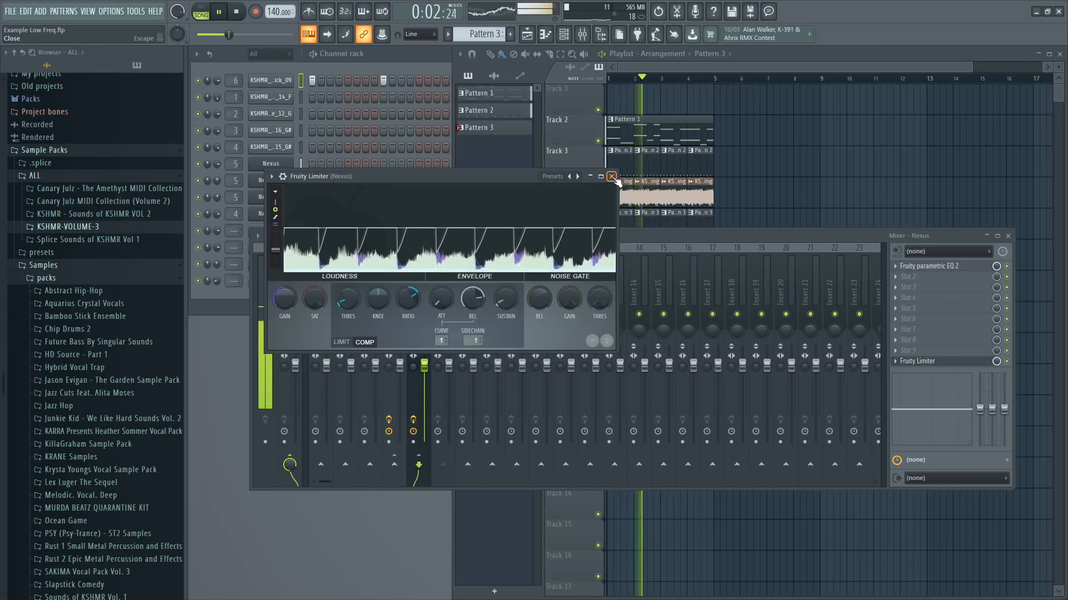
left_click(610, 176)
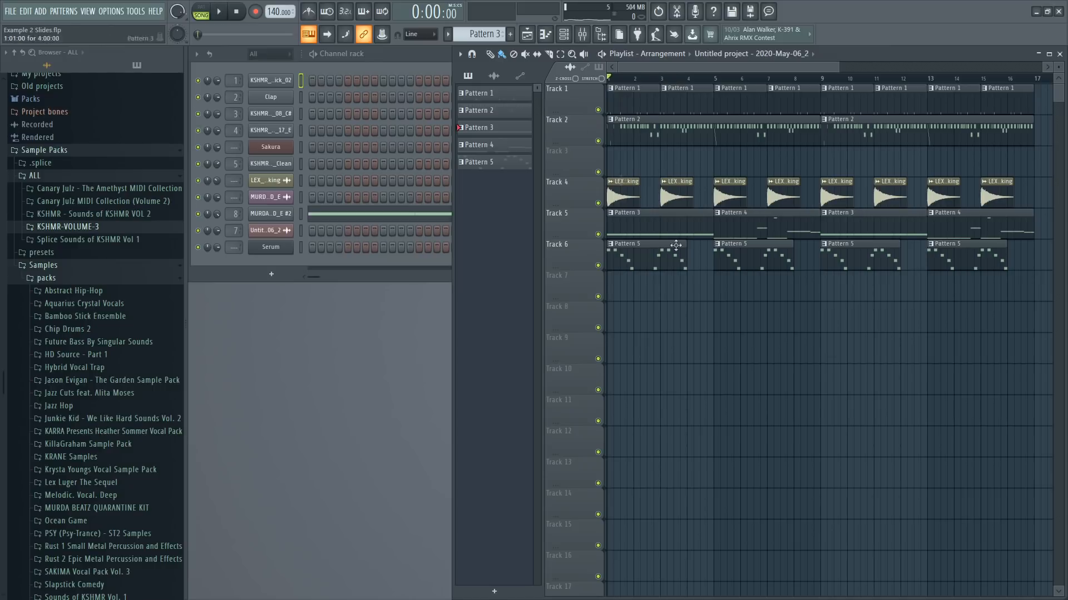
- Play and stop the Example 2 Slides arrangement, then close the MURDA_808 sample settings
left_click(218, 11)
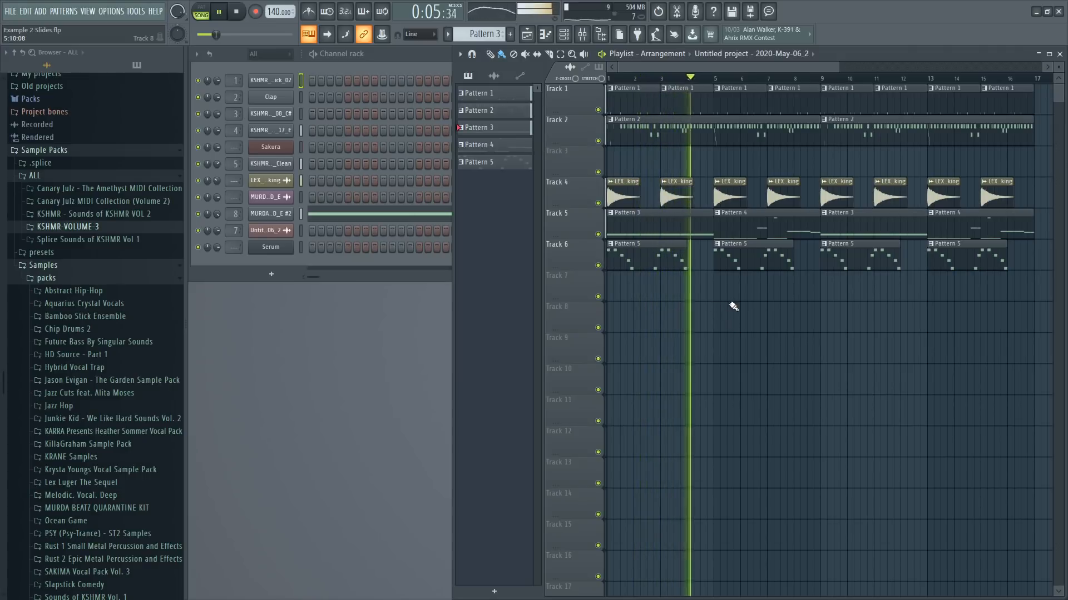
left_click(236, 12)
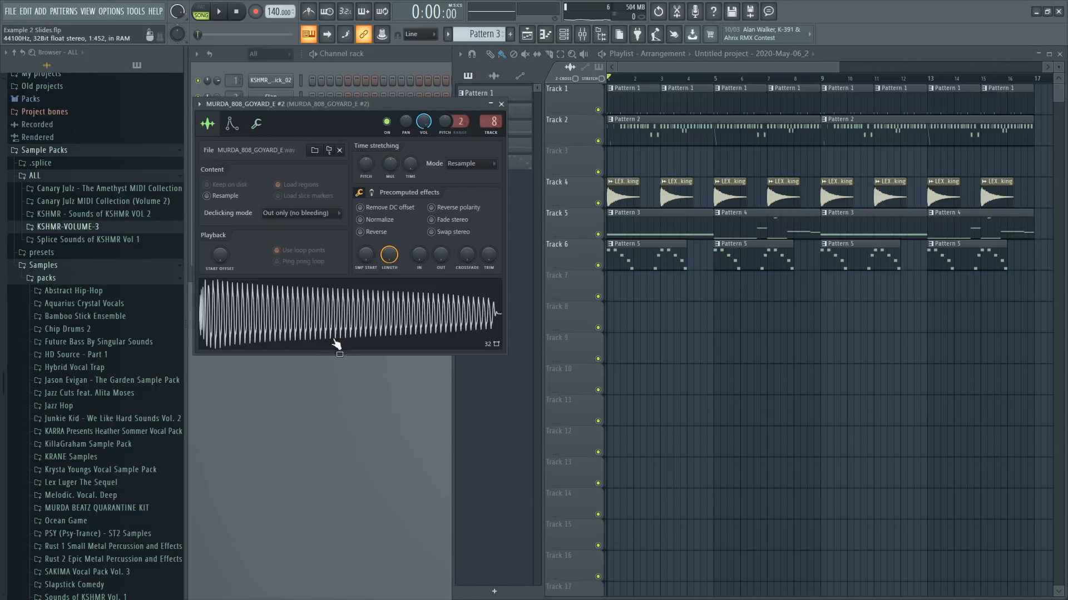
mouse_move(325, 315)
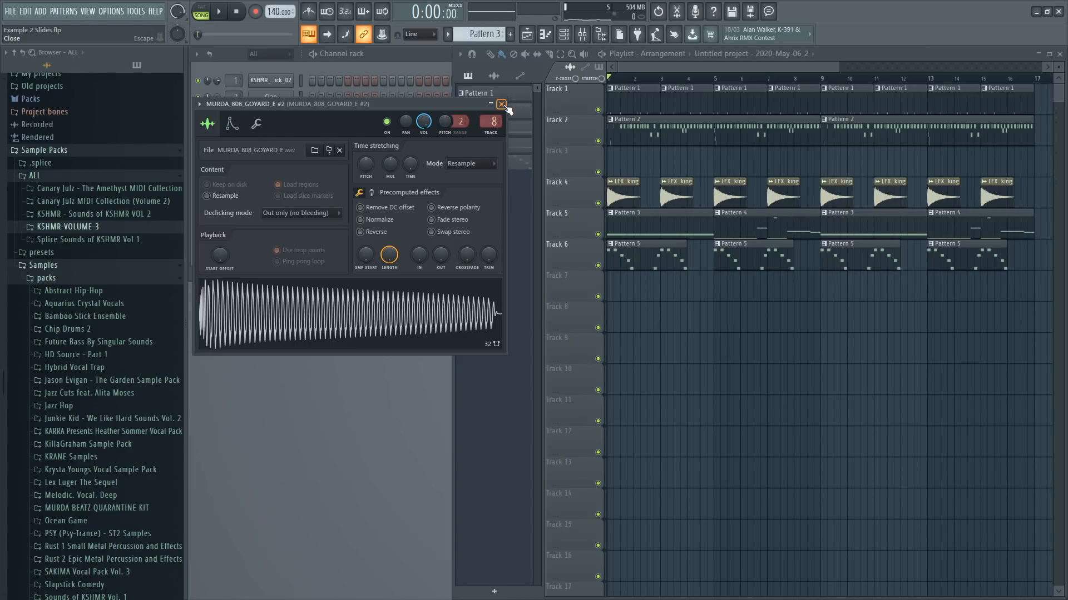
left_click(501, 104)
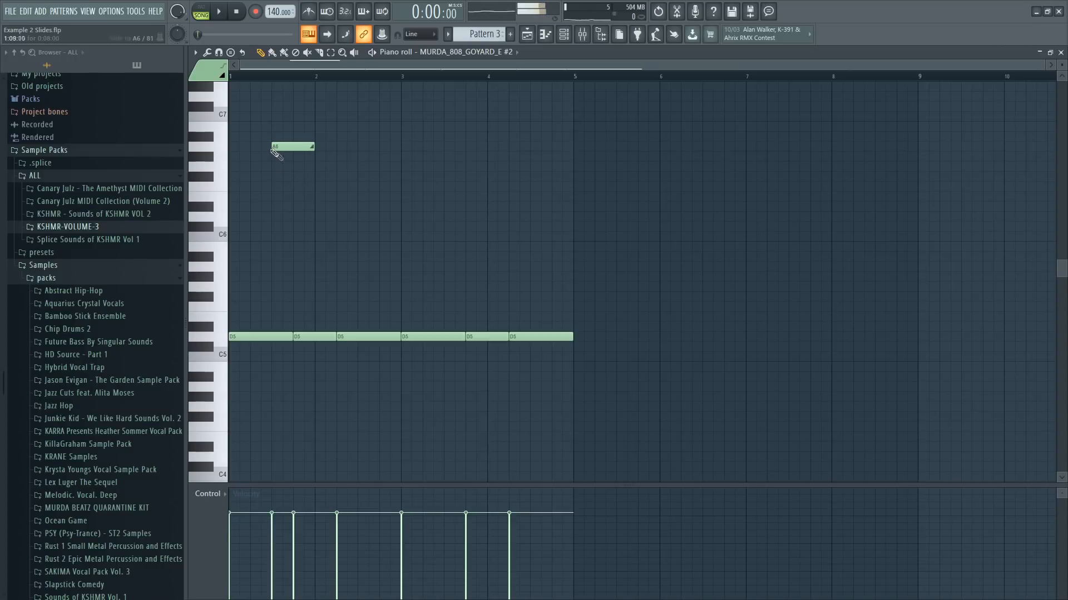
- Play the 808 pattern and delete the high slide notes, including A7, keeping only C5 notes
left_click(217, 12)
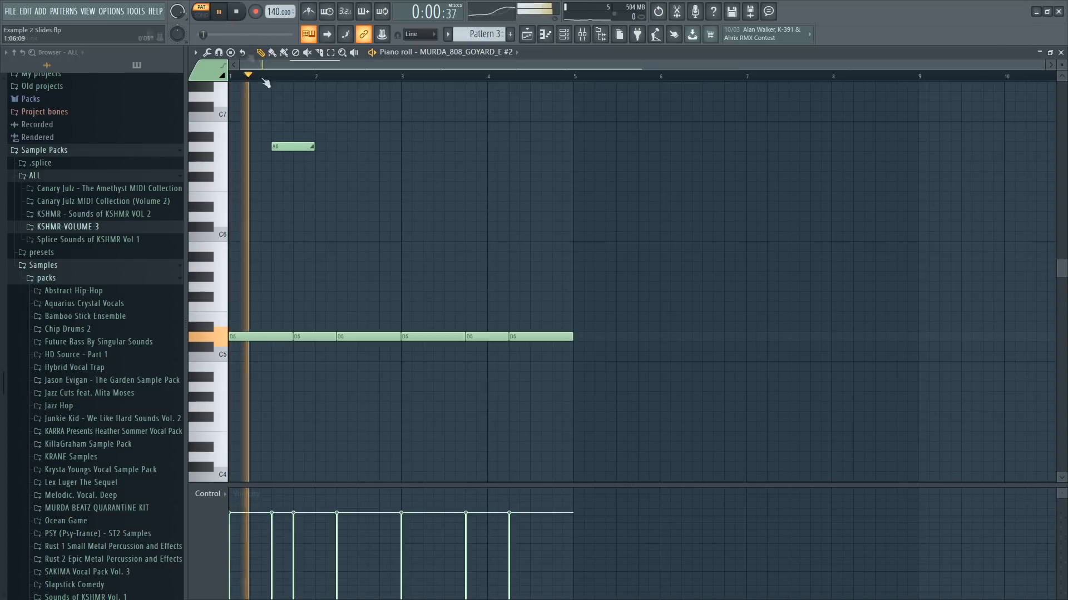
left_click(236, 11)
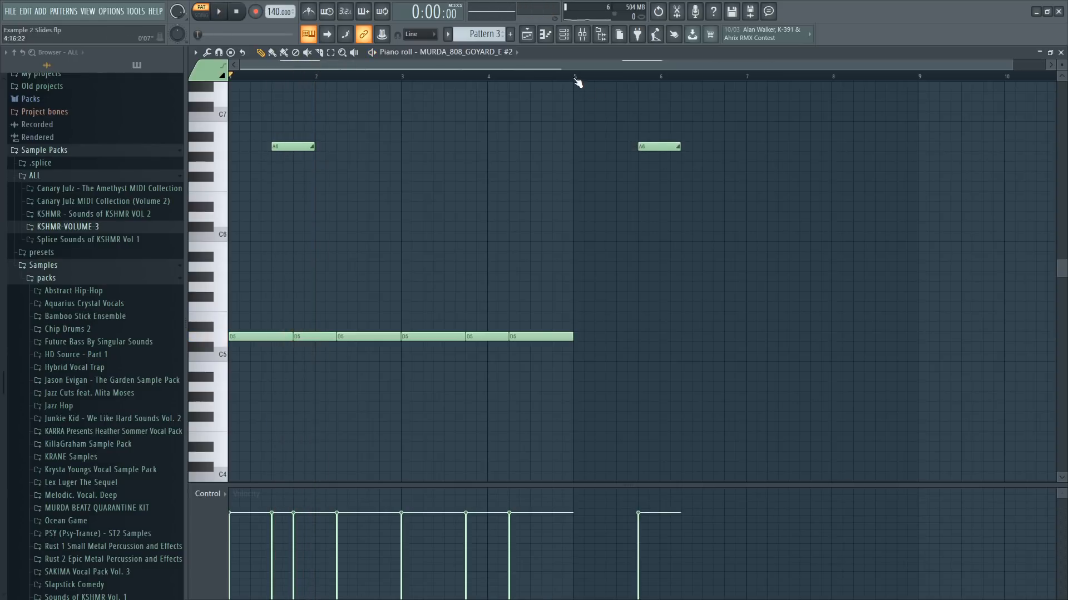
left_click(218, 11)
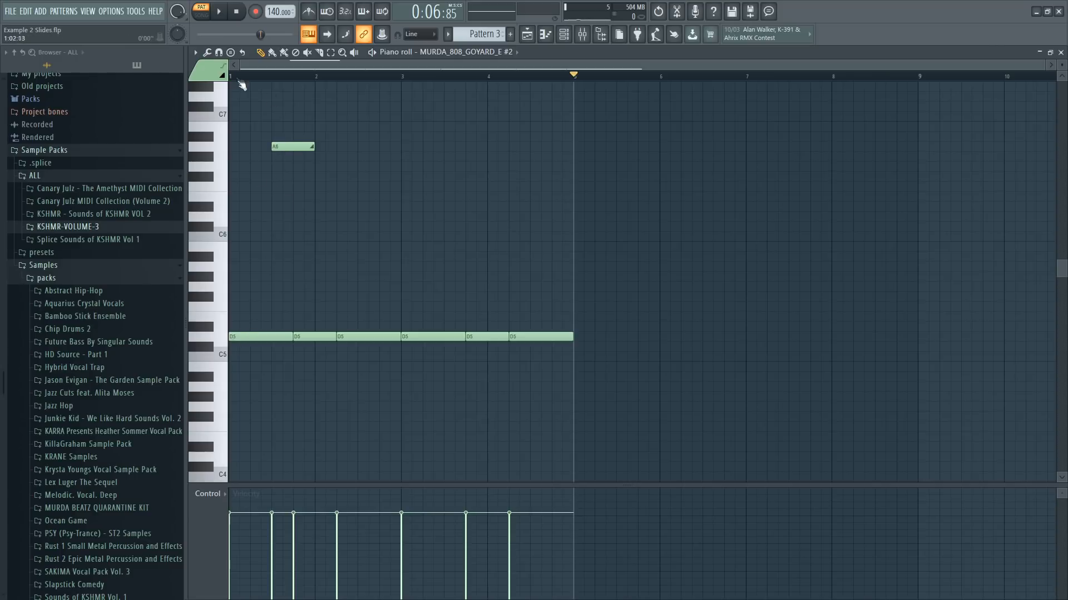
left_click(218, 12)
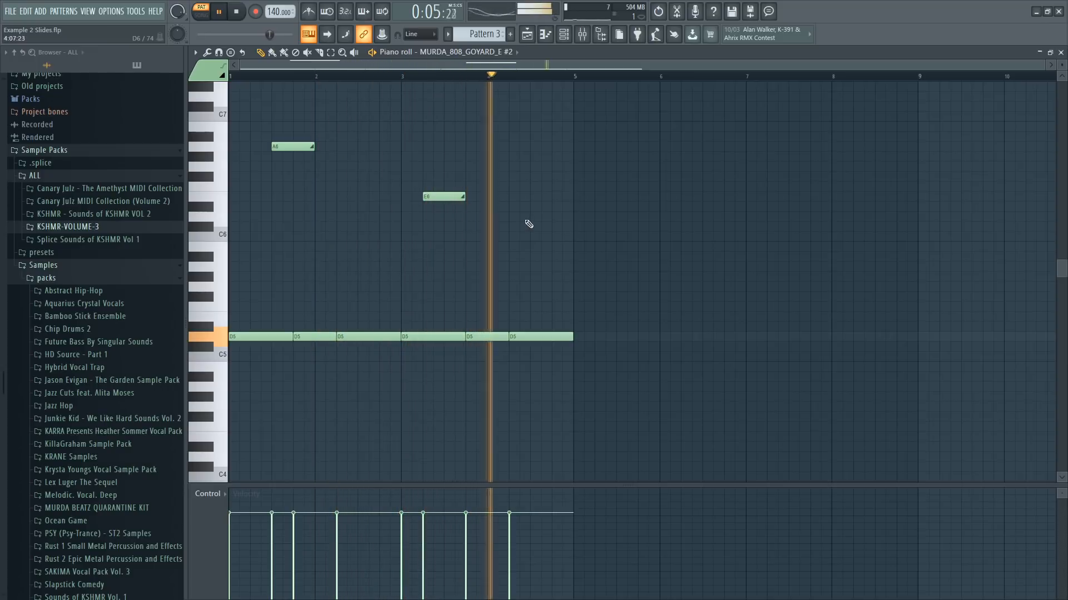
left_click(236, 12)
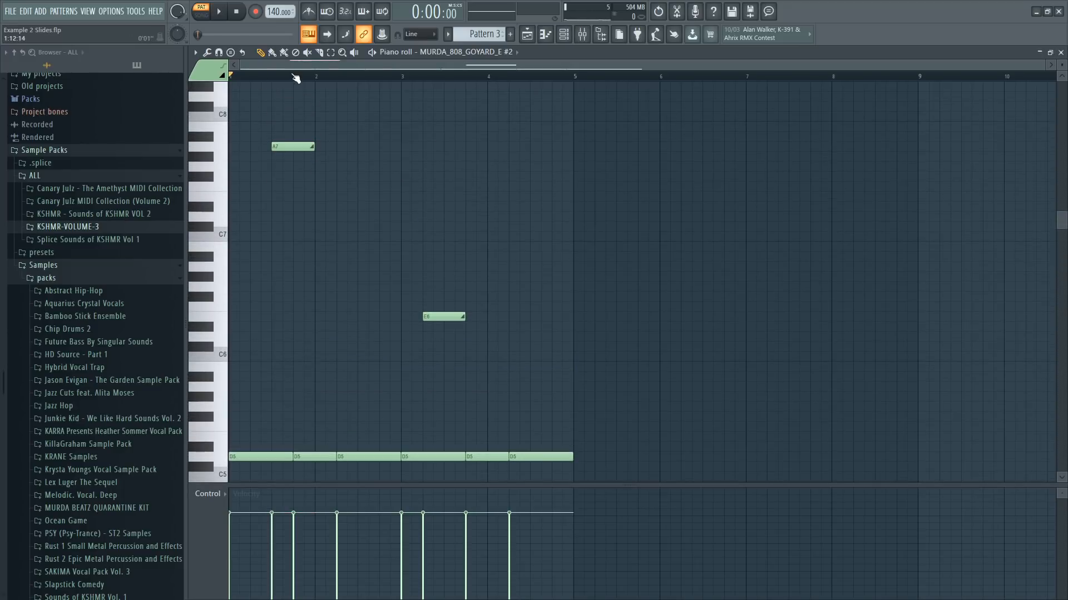
left_click(218, 11)
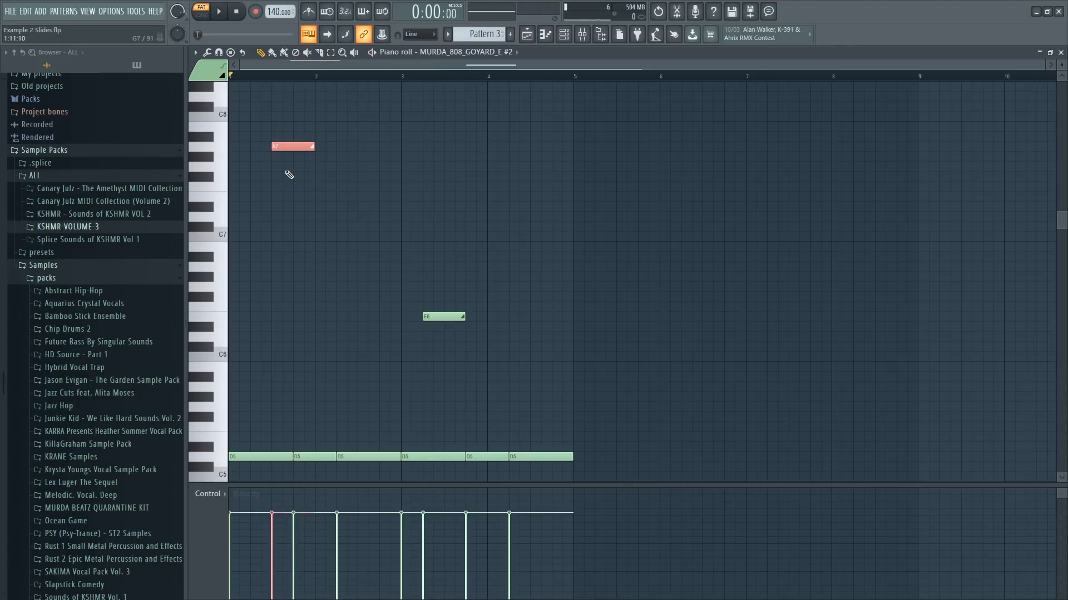
left_click(218, 13)
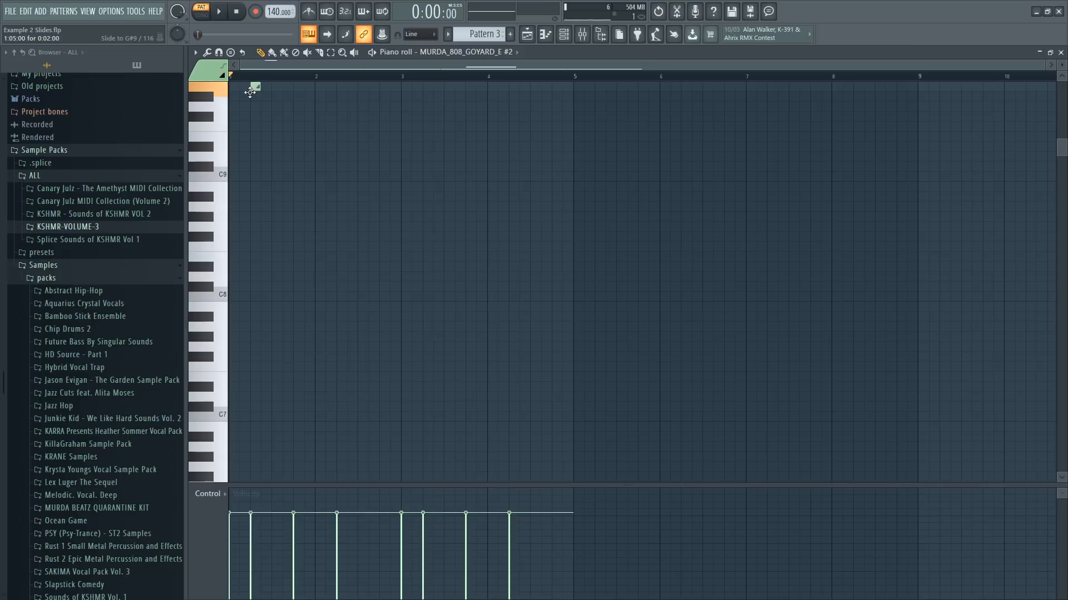
left_click(218, 12)
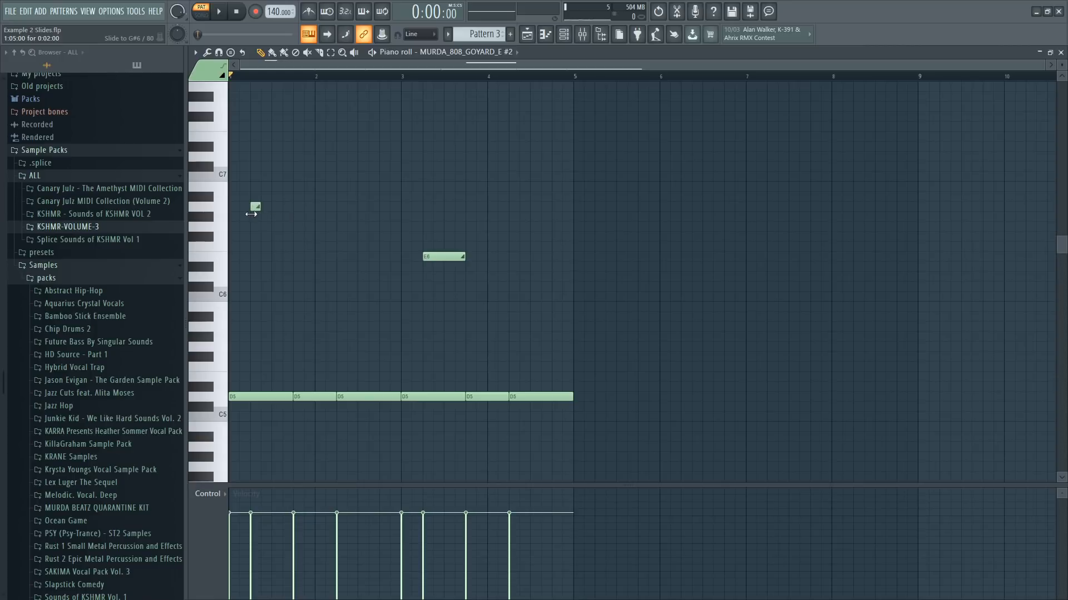
left_click(219, 12)
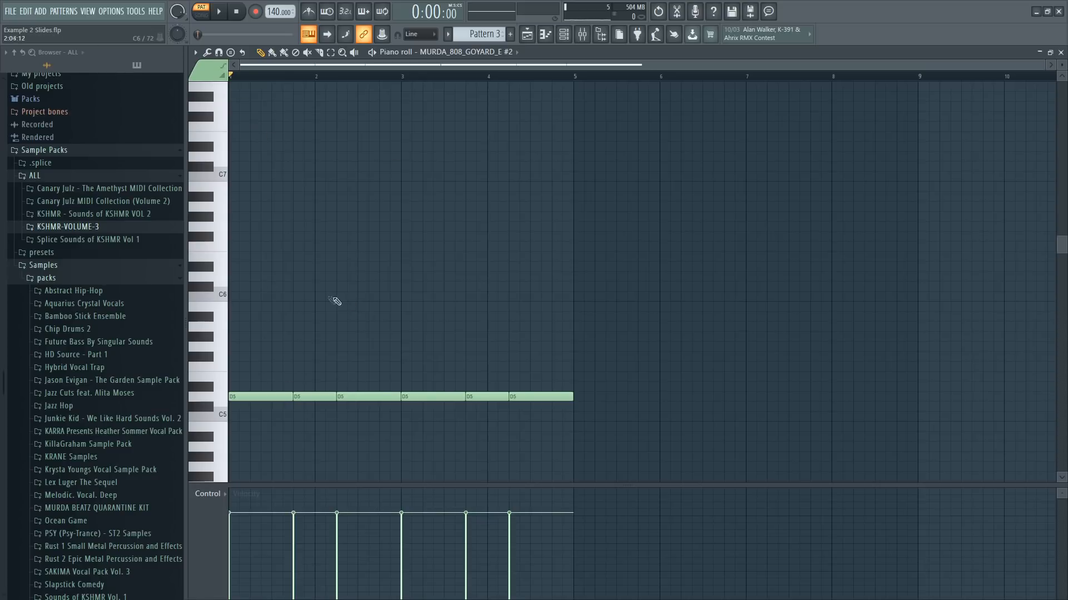
mouse_move(312, 372)
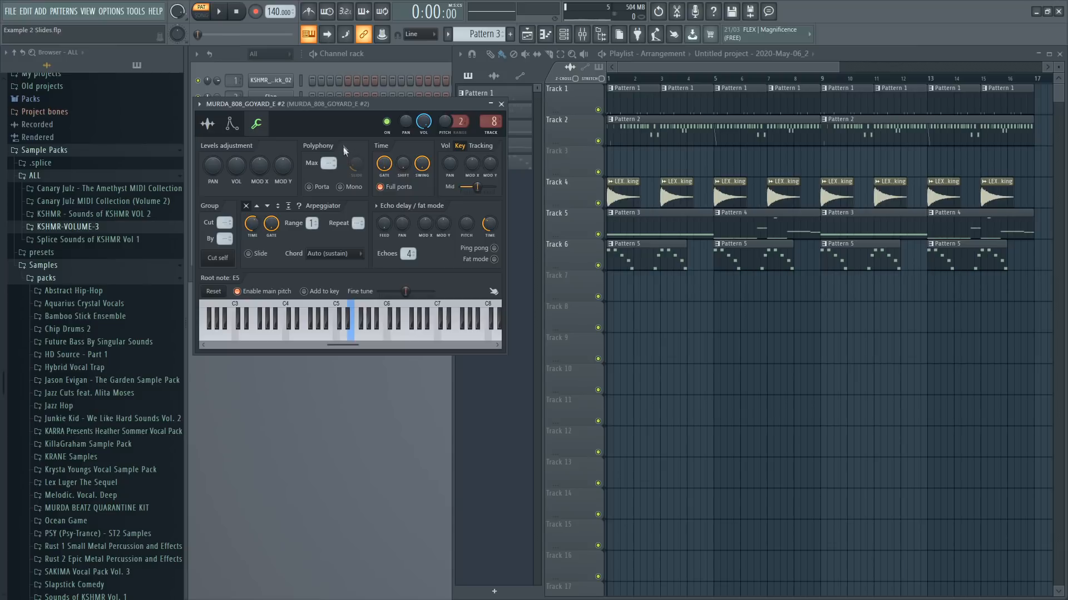
mouse_move(329, 162)
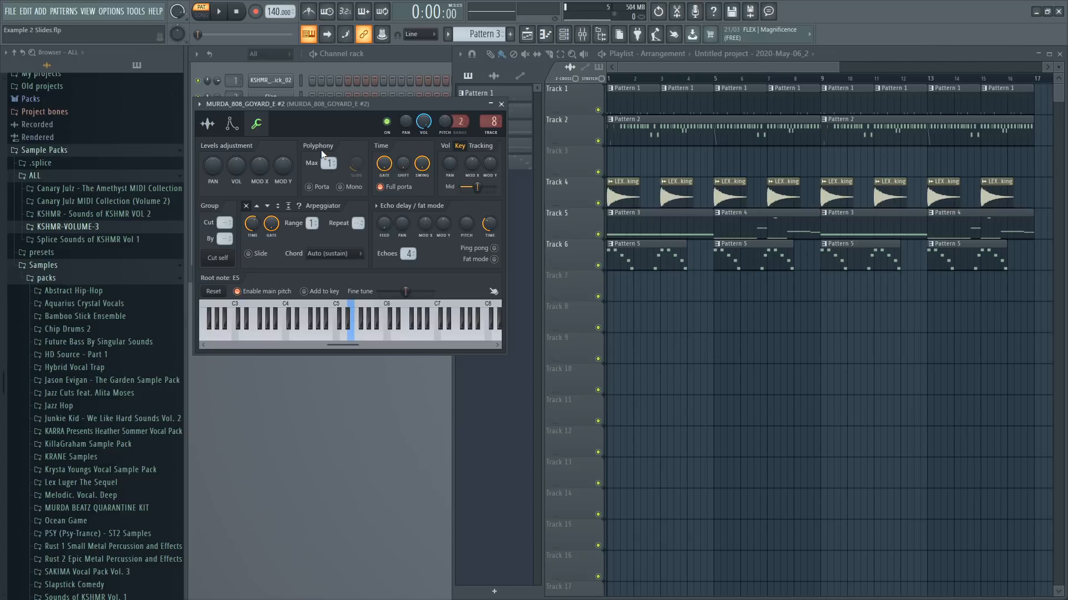
- Set the MURDA 808 channel's Polyphony Max to 1 voice
left_click(310, 186)
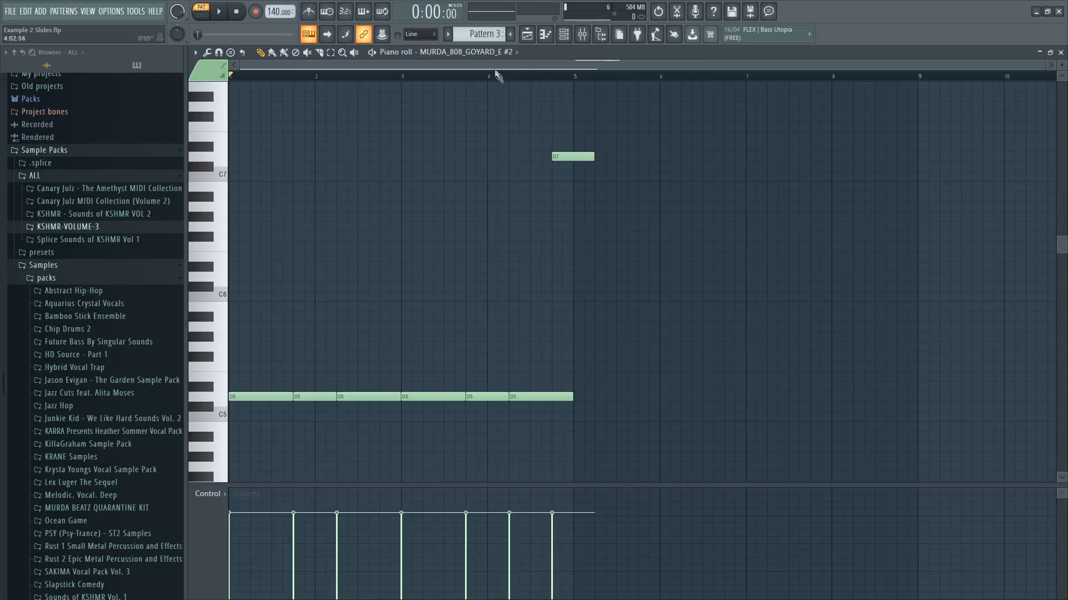
- Add an overlapping higher note, enable Porta so the 808 glides, and clear the test notes
left_click(217, 11)
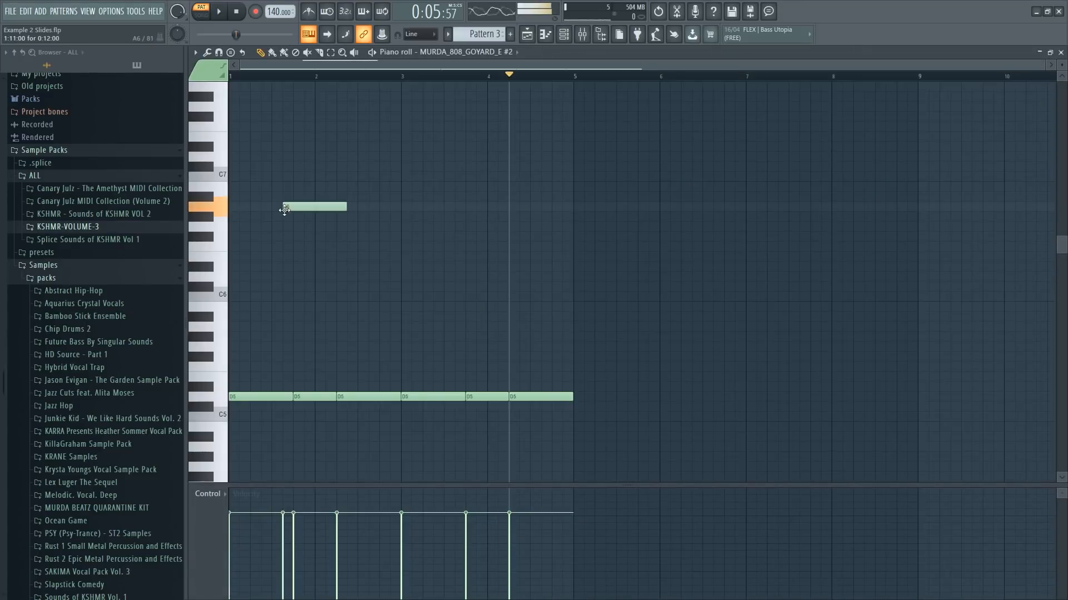
left_click(218, 12)
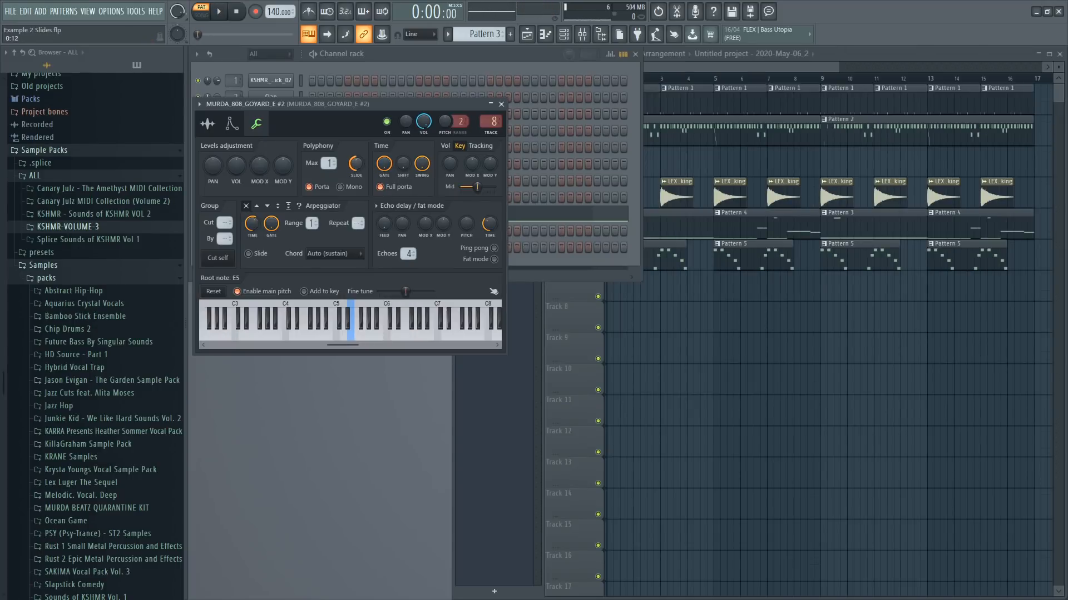
left_click(218, 12)
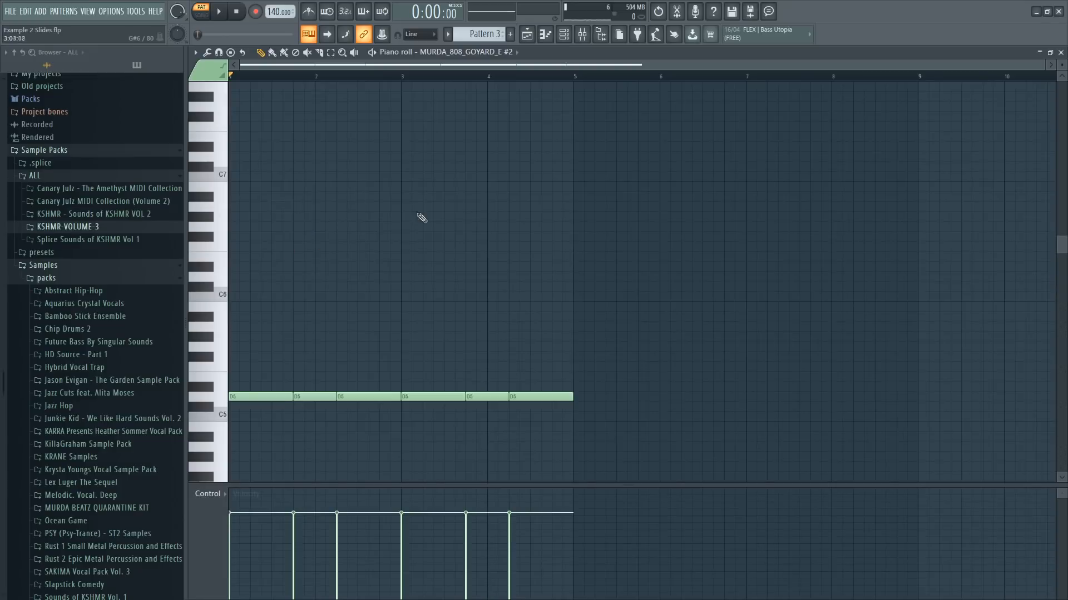
scroll("down", 3)
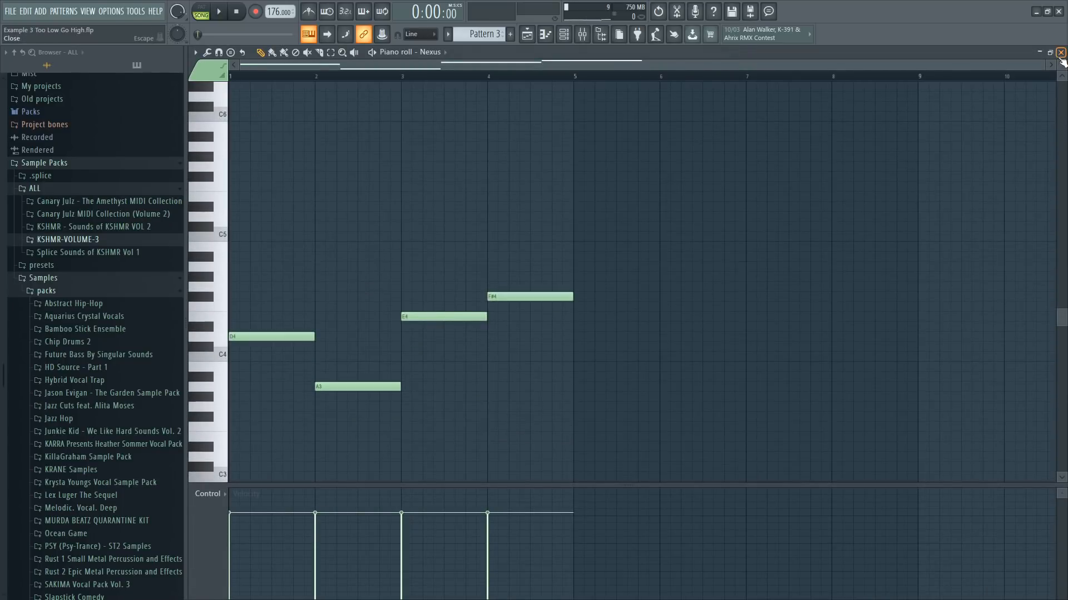
- Open the Pattern 8 notes in the piano roll and audition the four-note melody
left_click(216, 12)
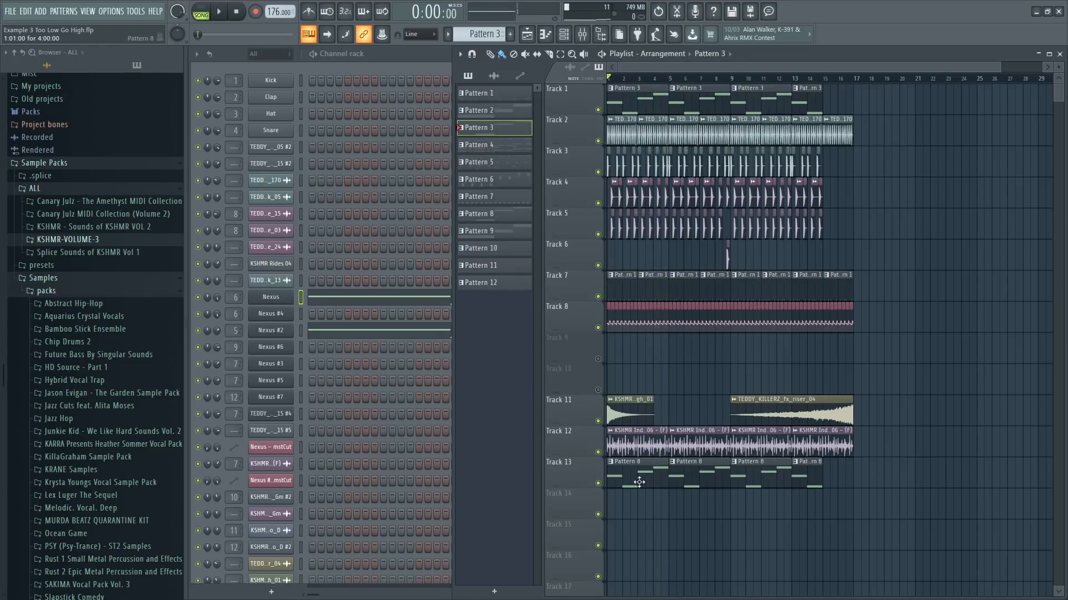
double_click(270, 296)
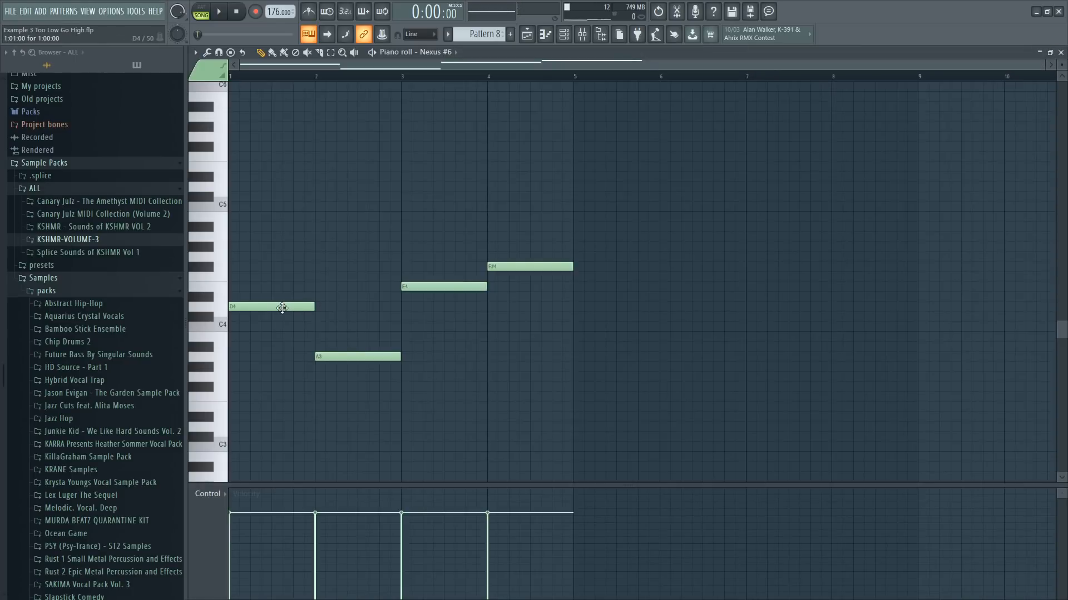
left_click(217, 12)
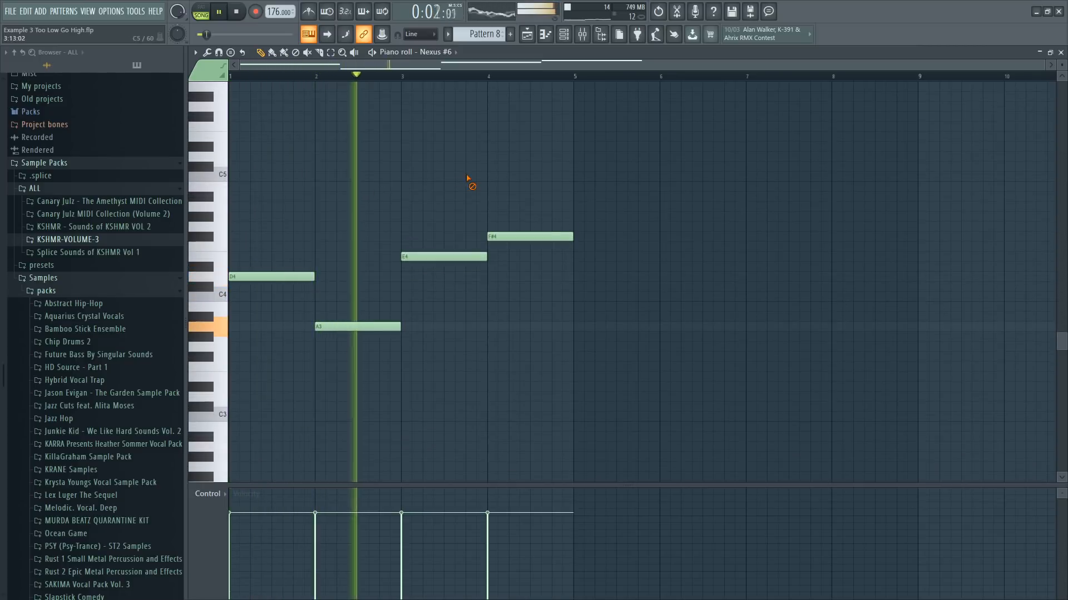
left_click(236, 11)
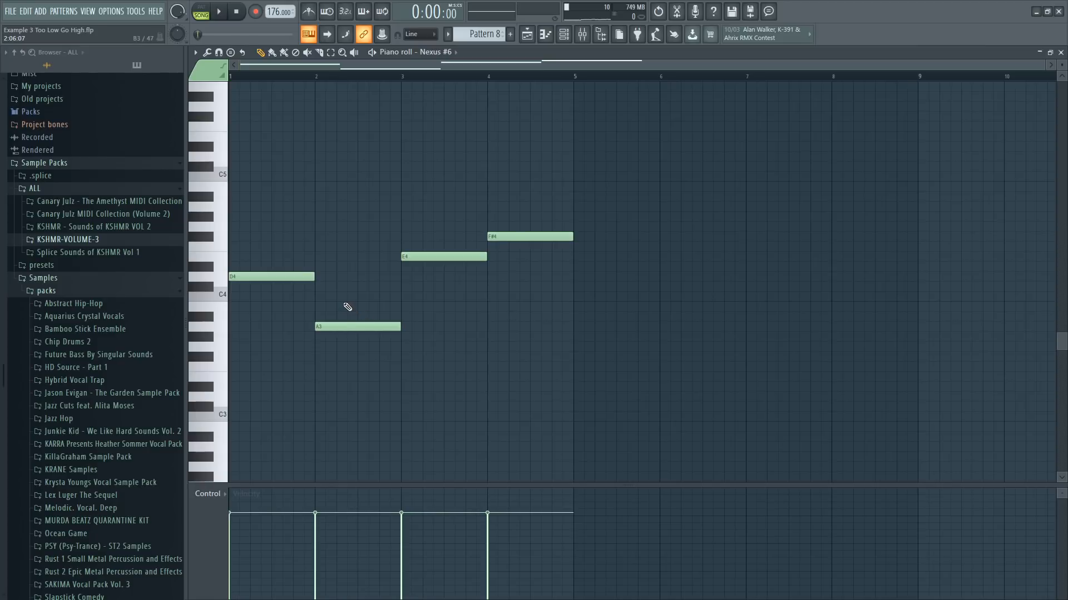
- Drag the second note from A3 up an octave to A4 and return to the playlist
left_click(357, 326)
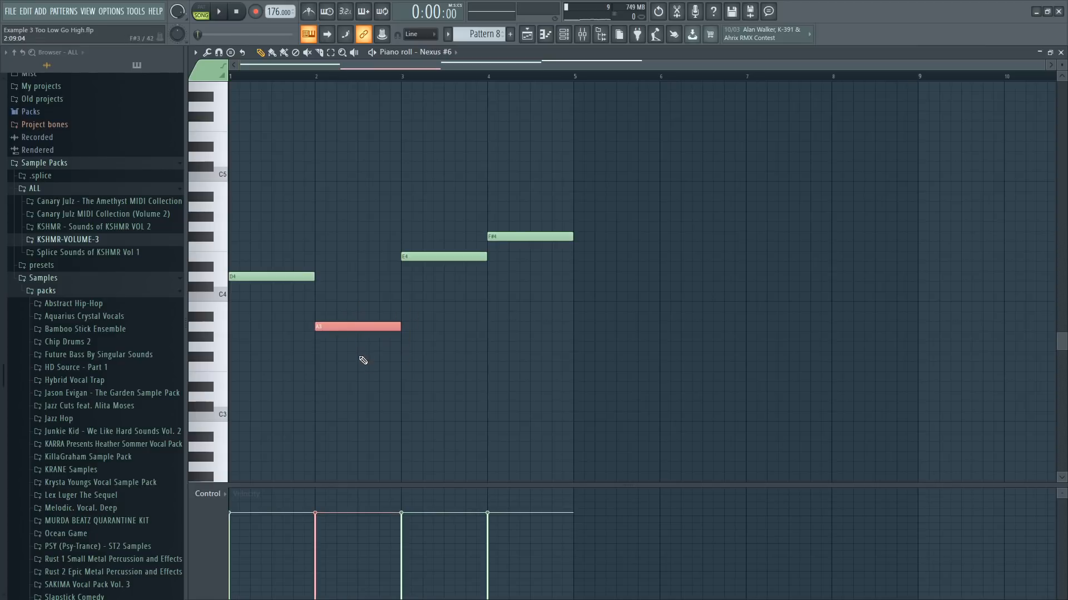
left_click_drag(357, 326, 357, 206)
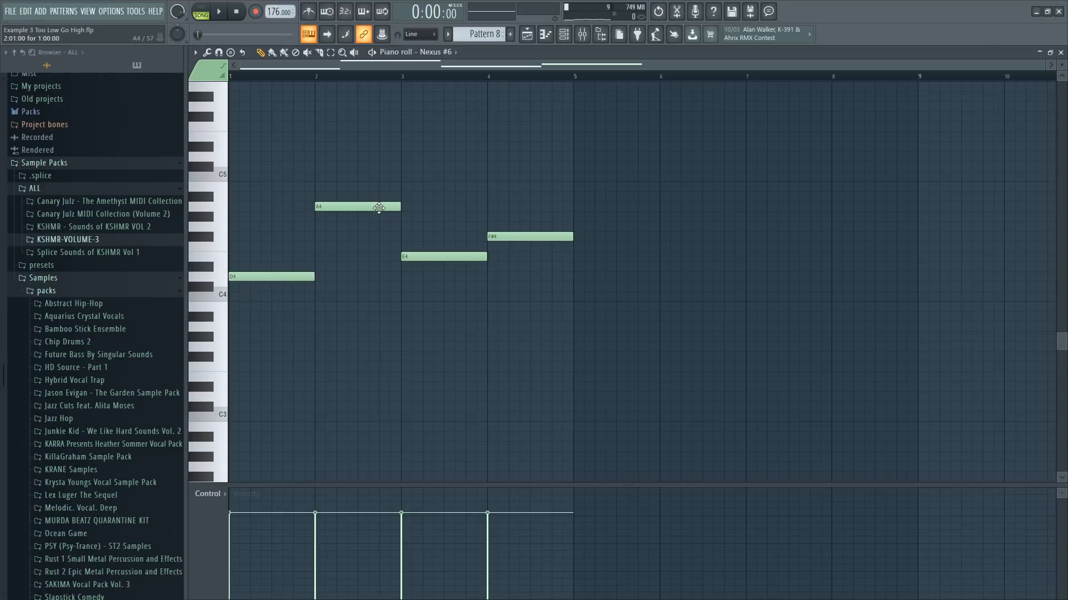
left_click(217, 11)
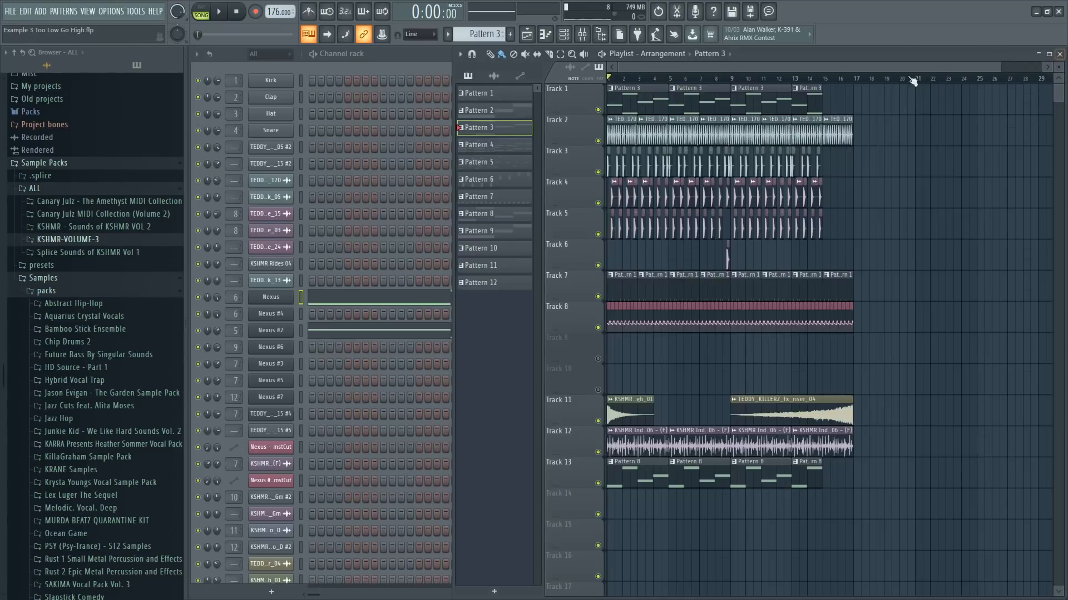
- Open the Nexus #2 slap bass pattern from the playlist in the piano roll
double_click(270, 330)
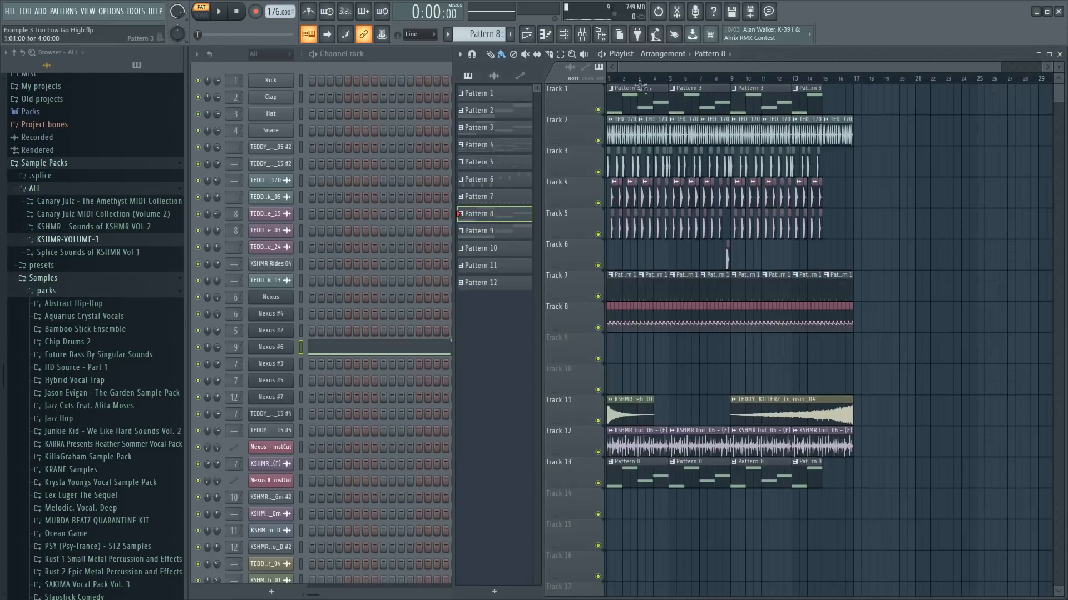
left_click(218, 12)
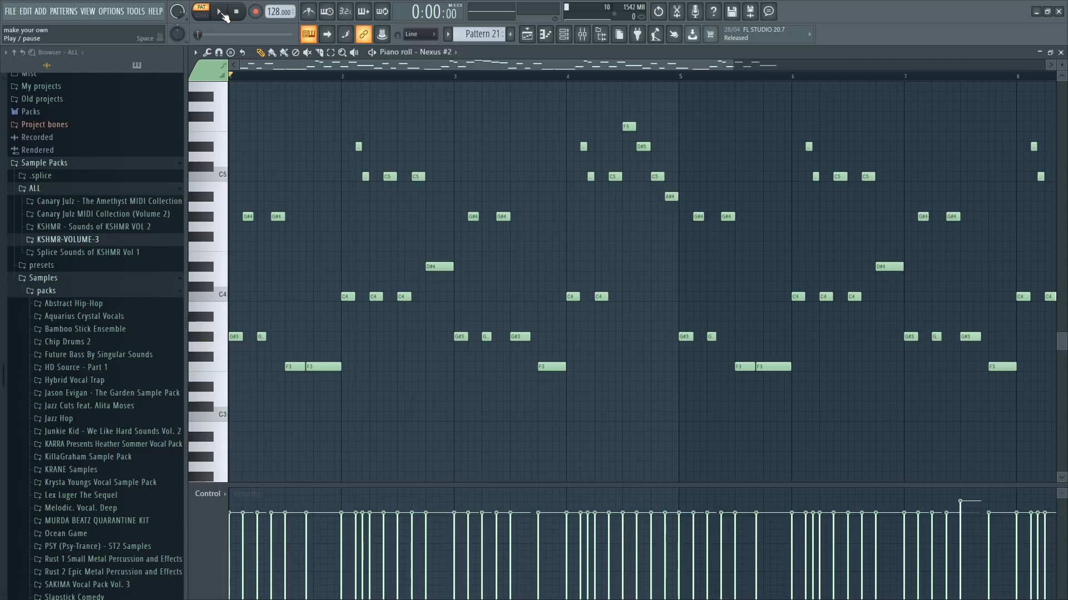
- Play the repeating slap bass melody at 128 BPM
left_click(219, 12)
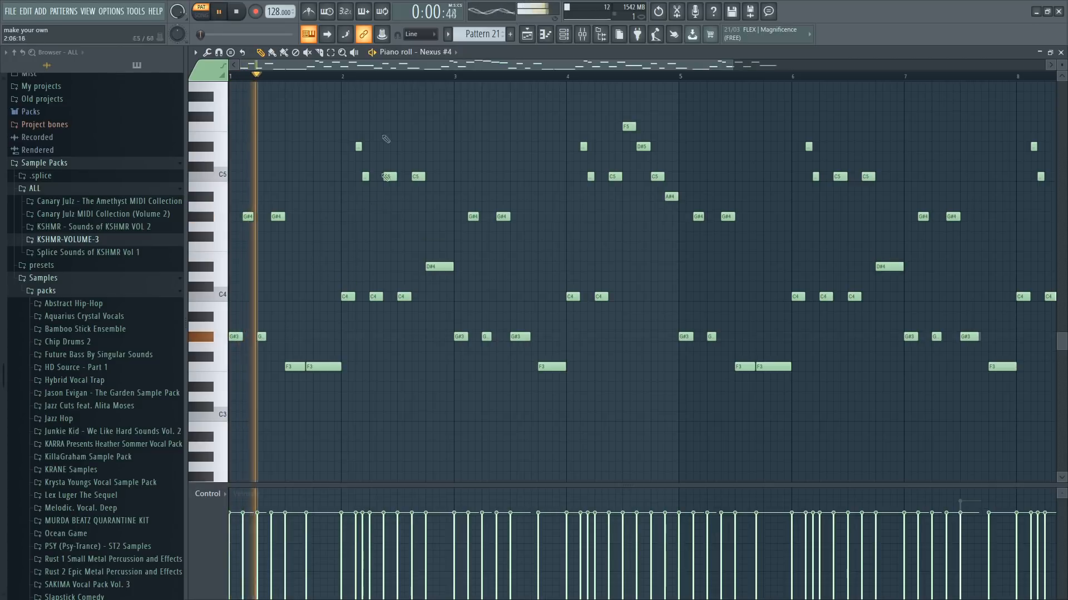